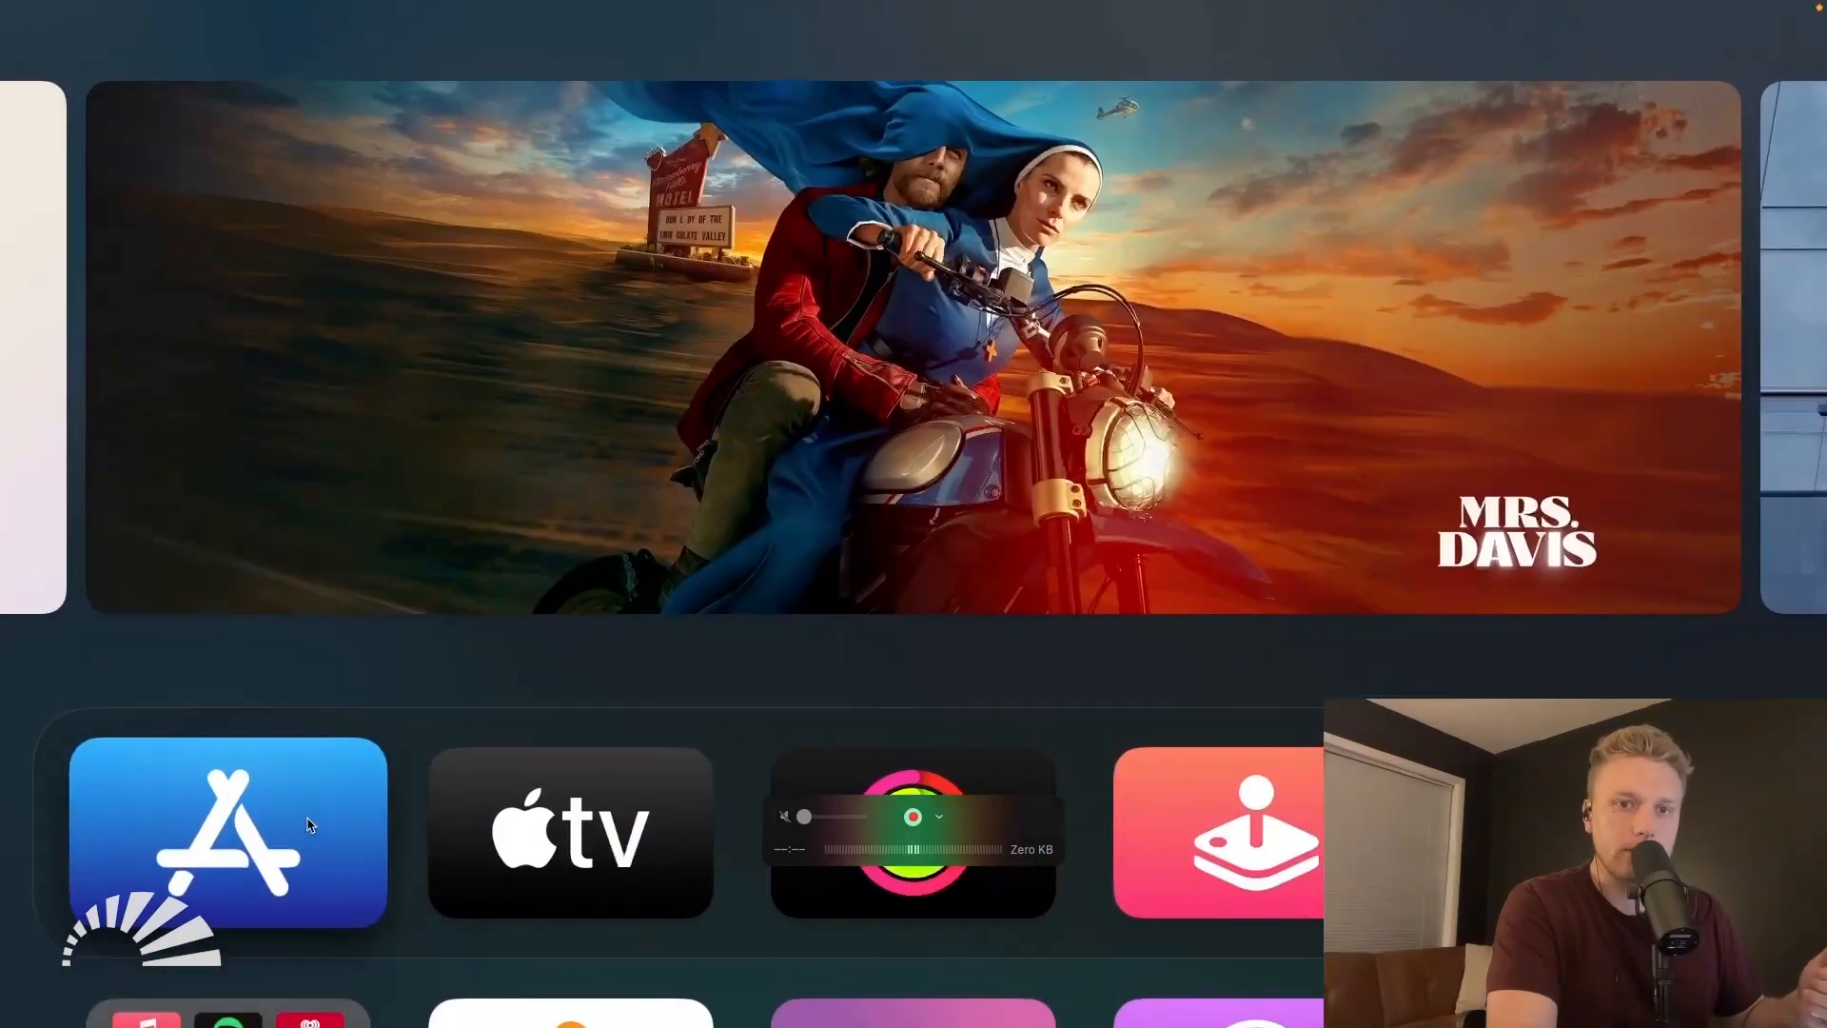
Search the Apple TV App Store for 'Playlister' to surface the Playlister Screen app.
left_click(228, 831)
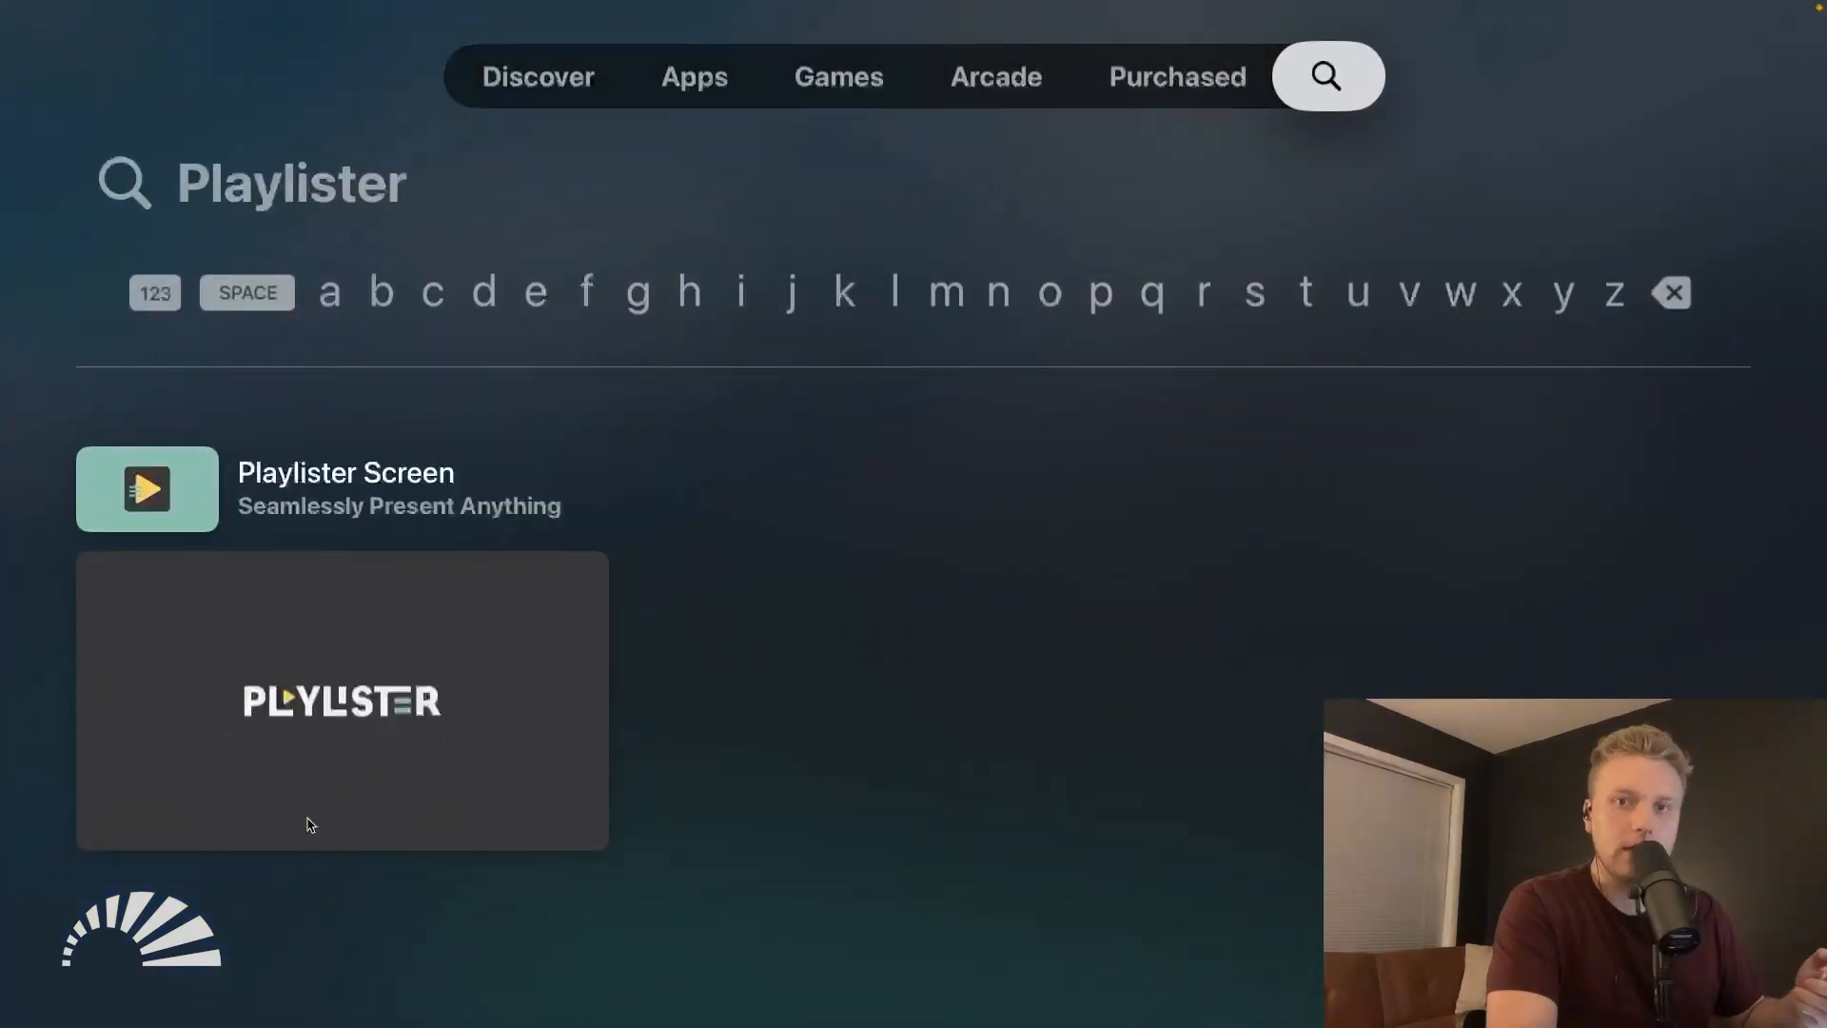
left_click(537, 76)
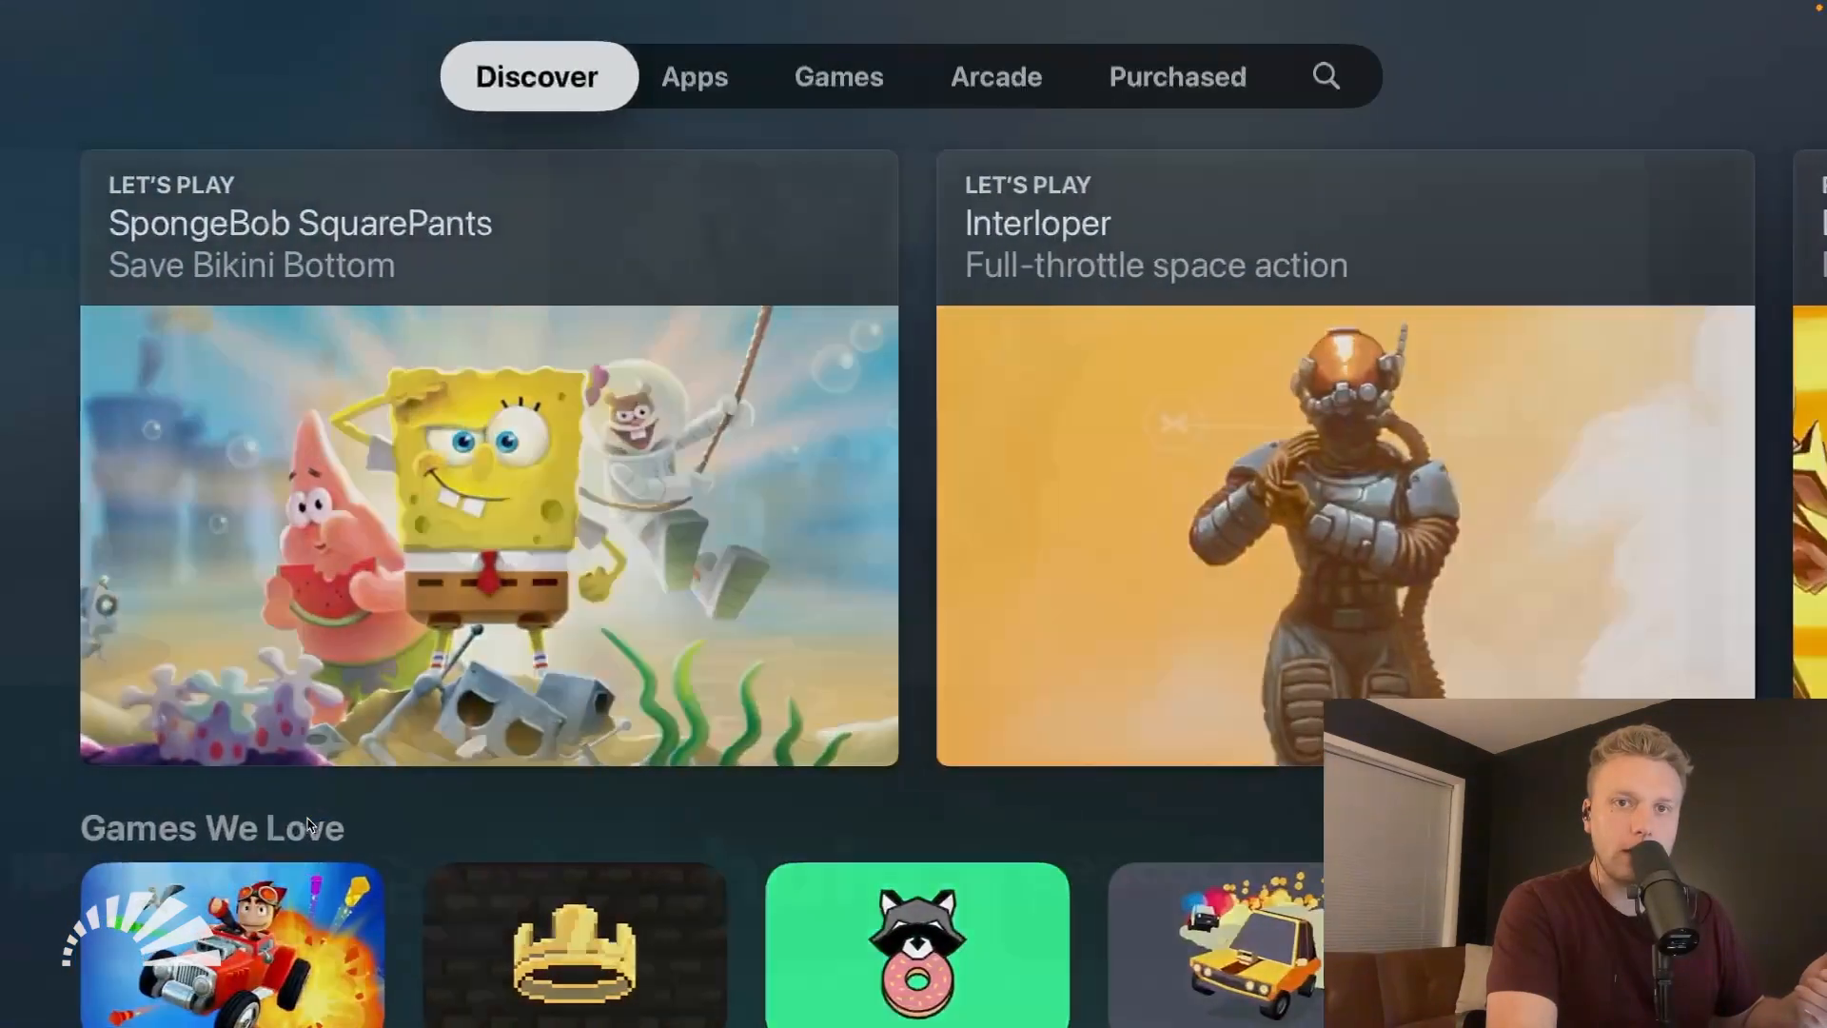
left_click(841, 76)
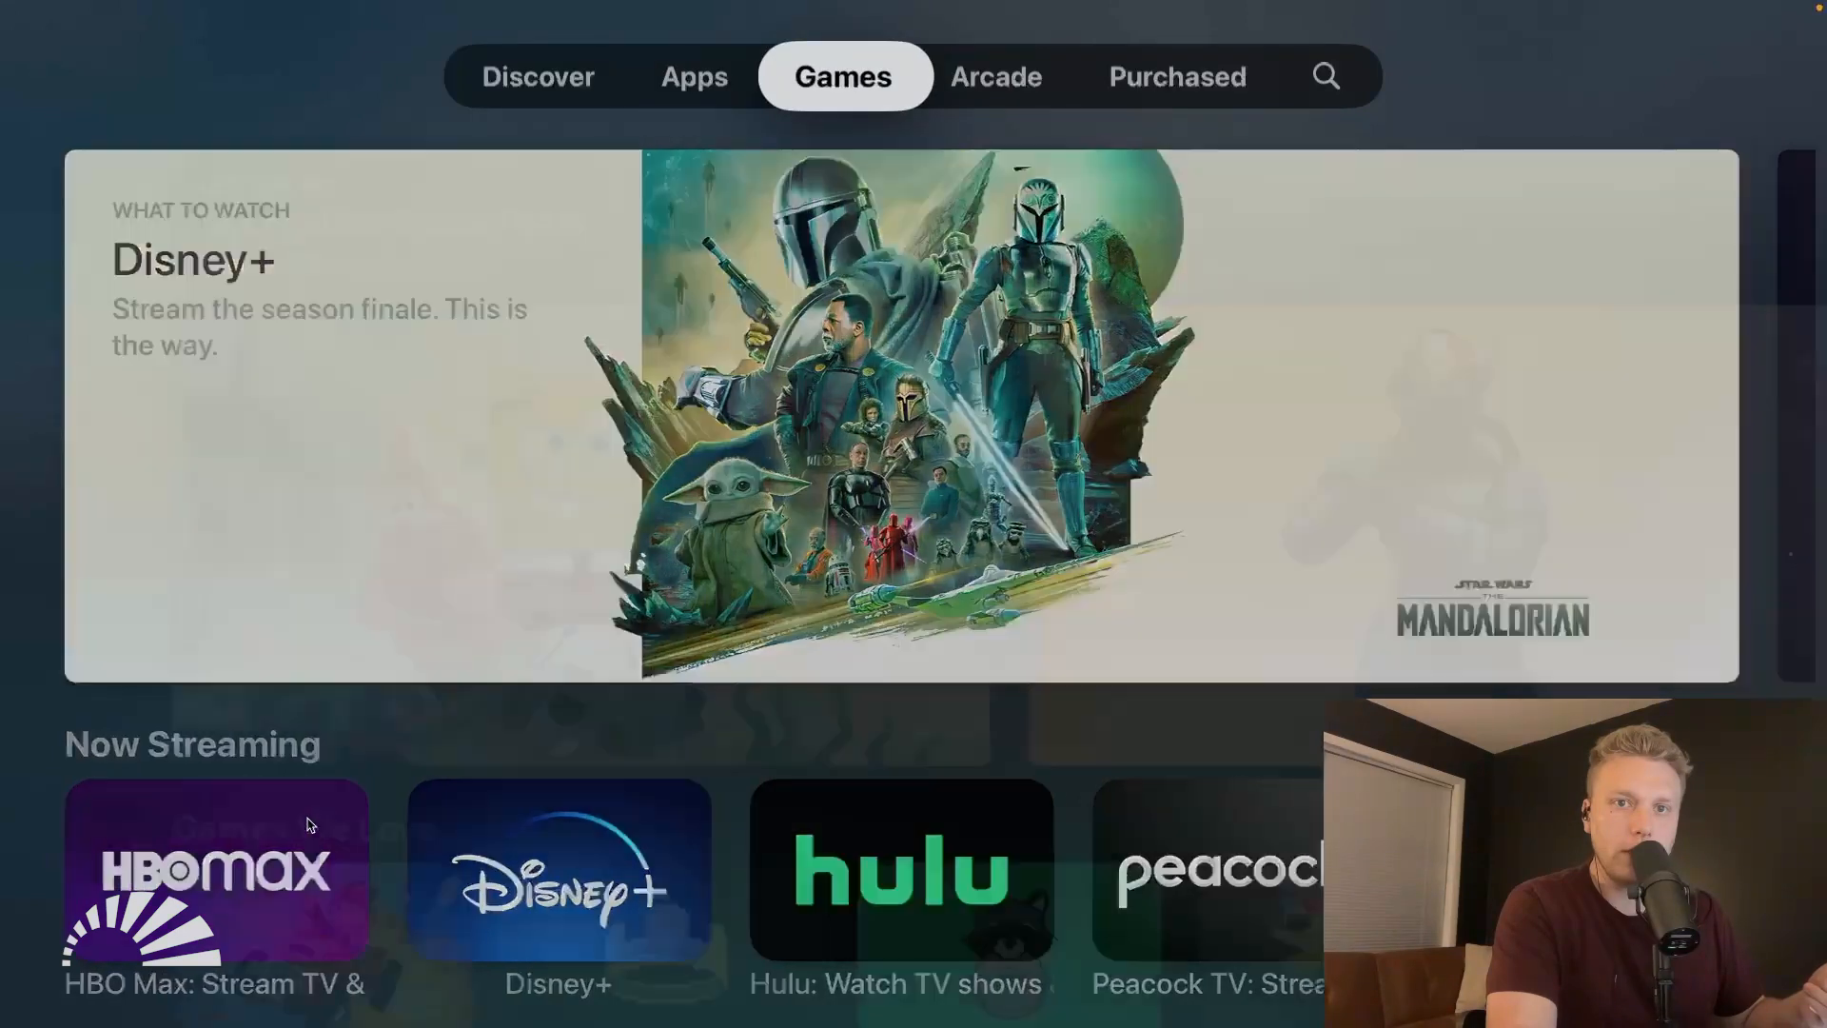
left_click(1325, 76)
type("Playlister")
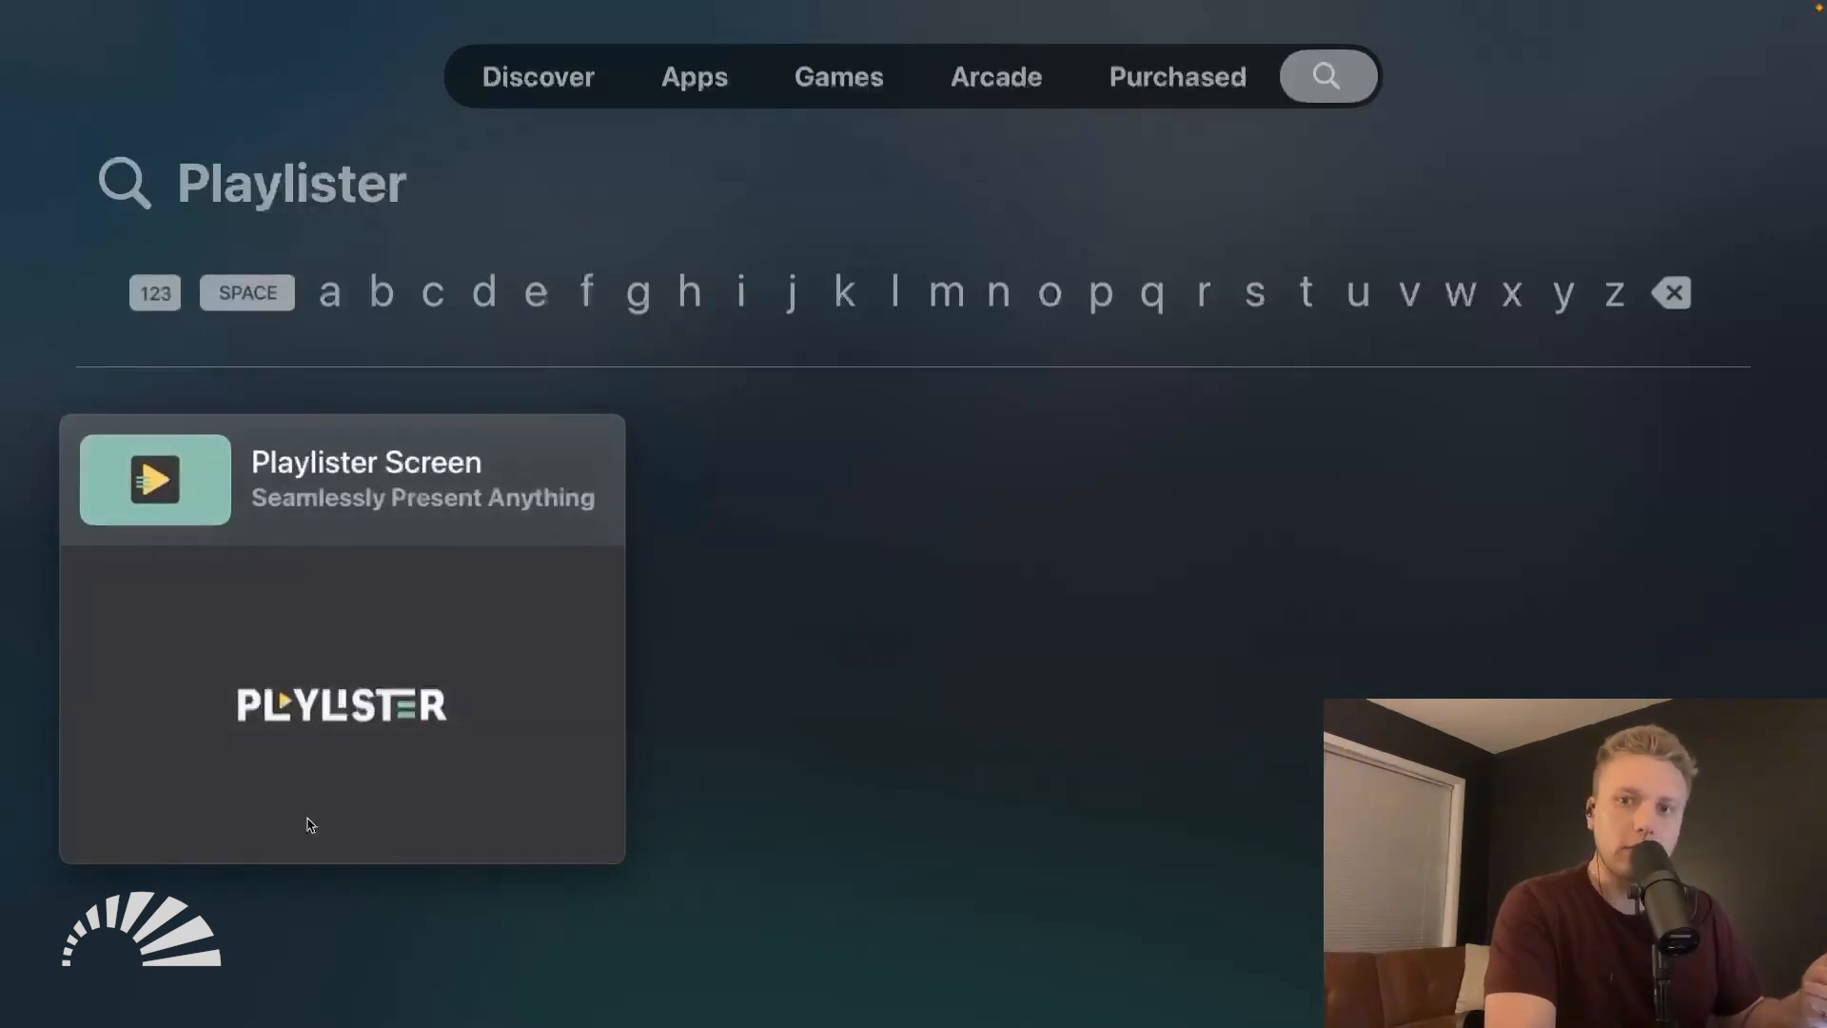
Open the Playlister Screen app page and download it onto the Apple TV.
left_click(342, 477)
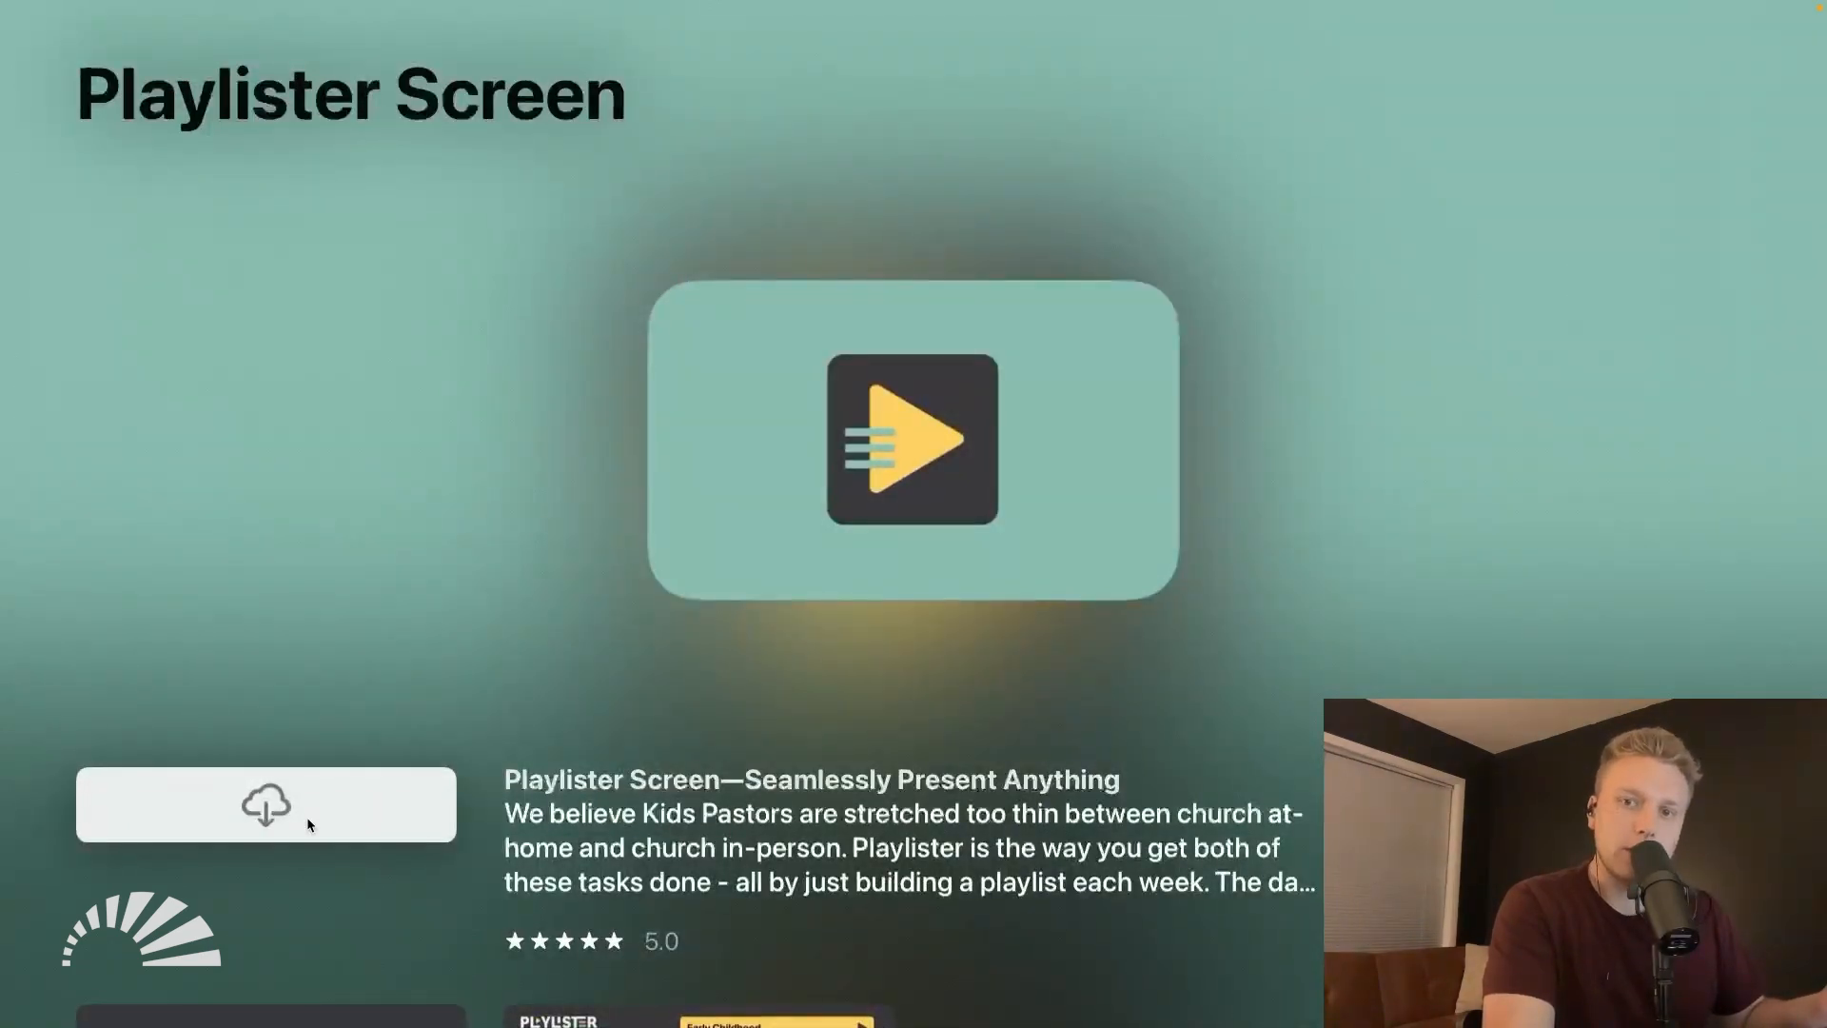
left_click(266, 804)
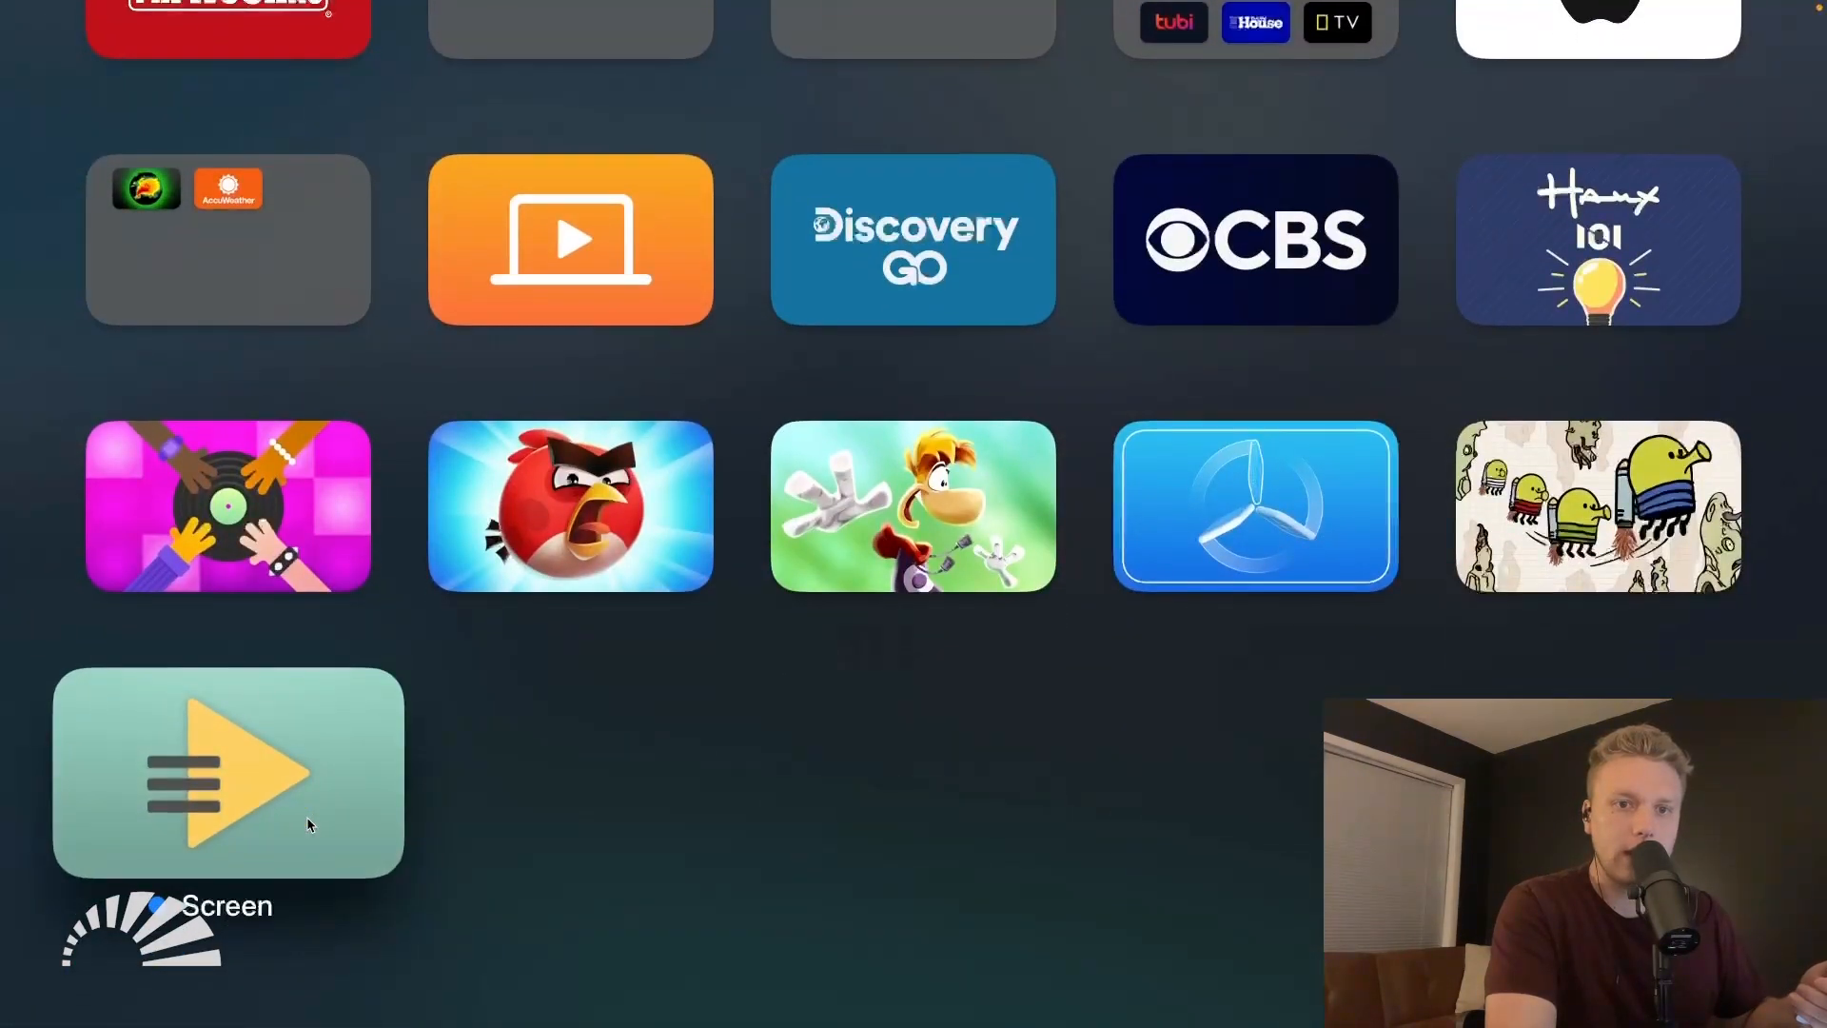
left_click(228, 772)
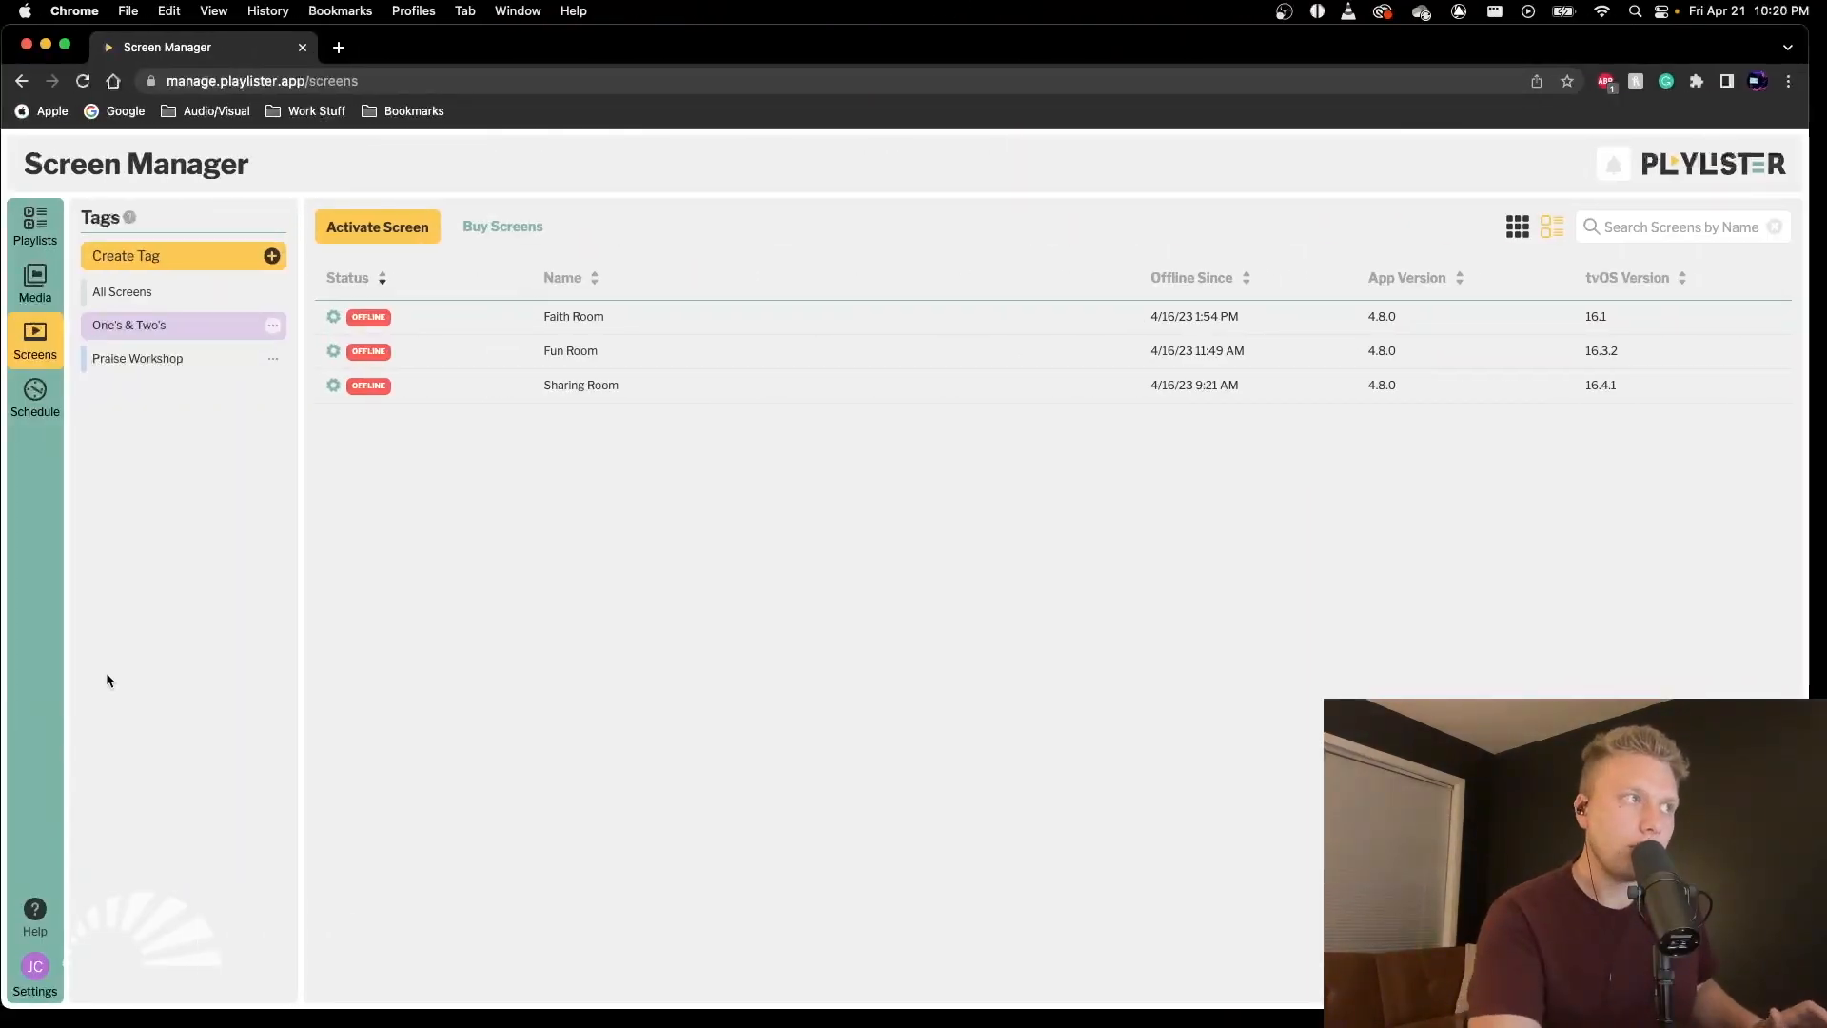
mouse_move(168, 478)
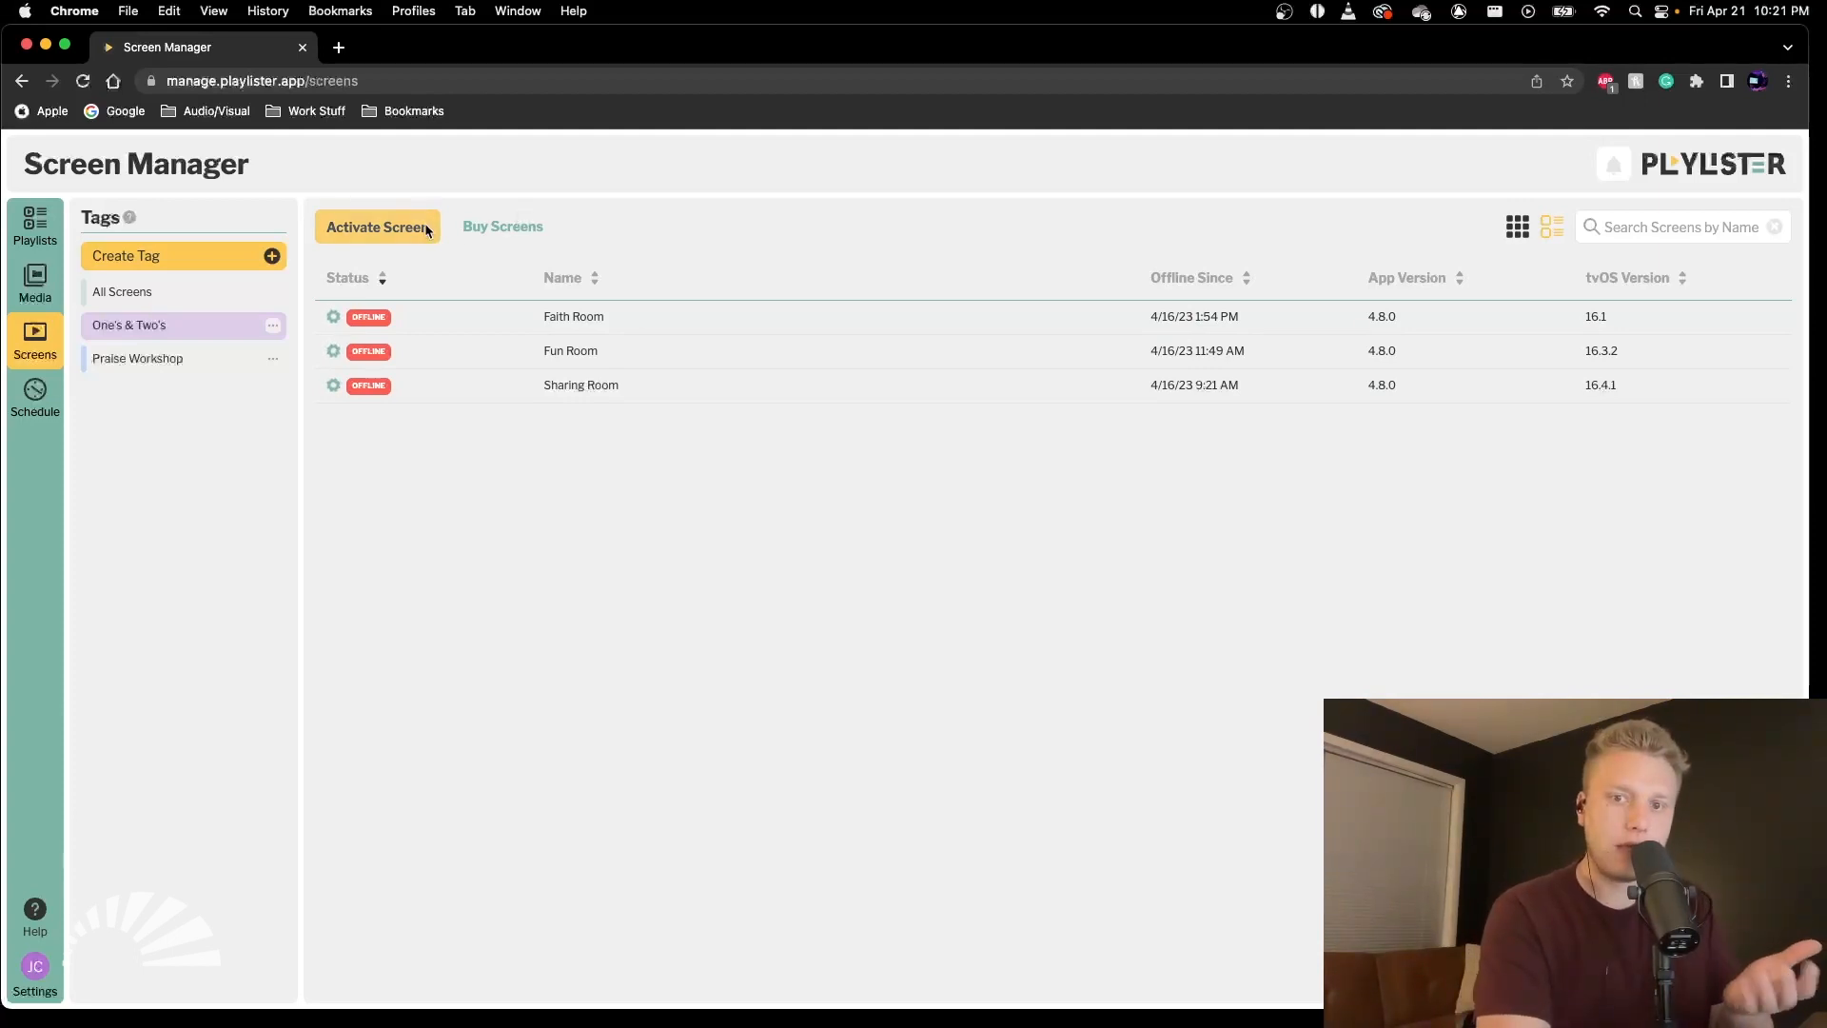
Activate a new screen by entering the Apple TV's activation code (f7gq).
left_click(377, 226)
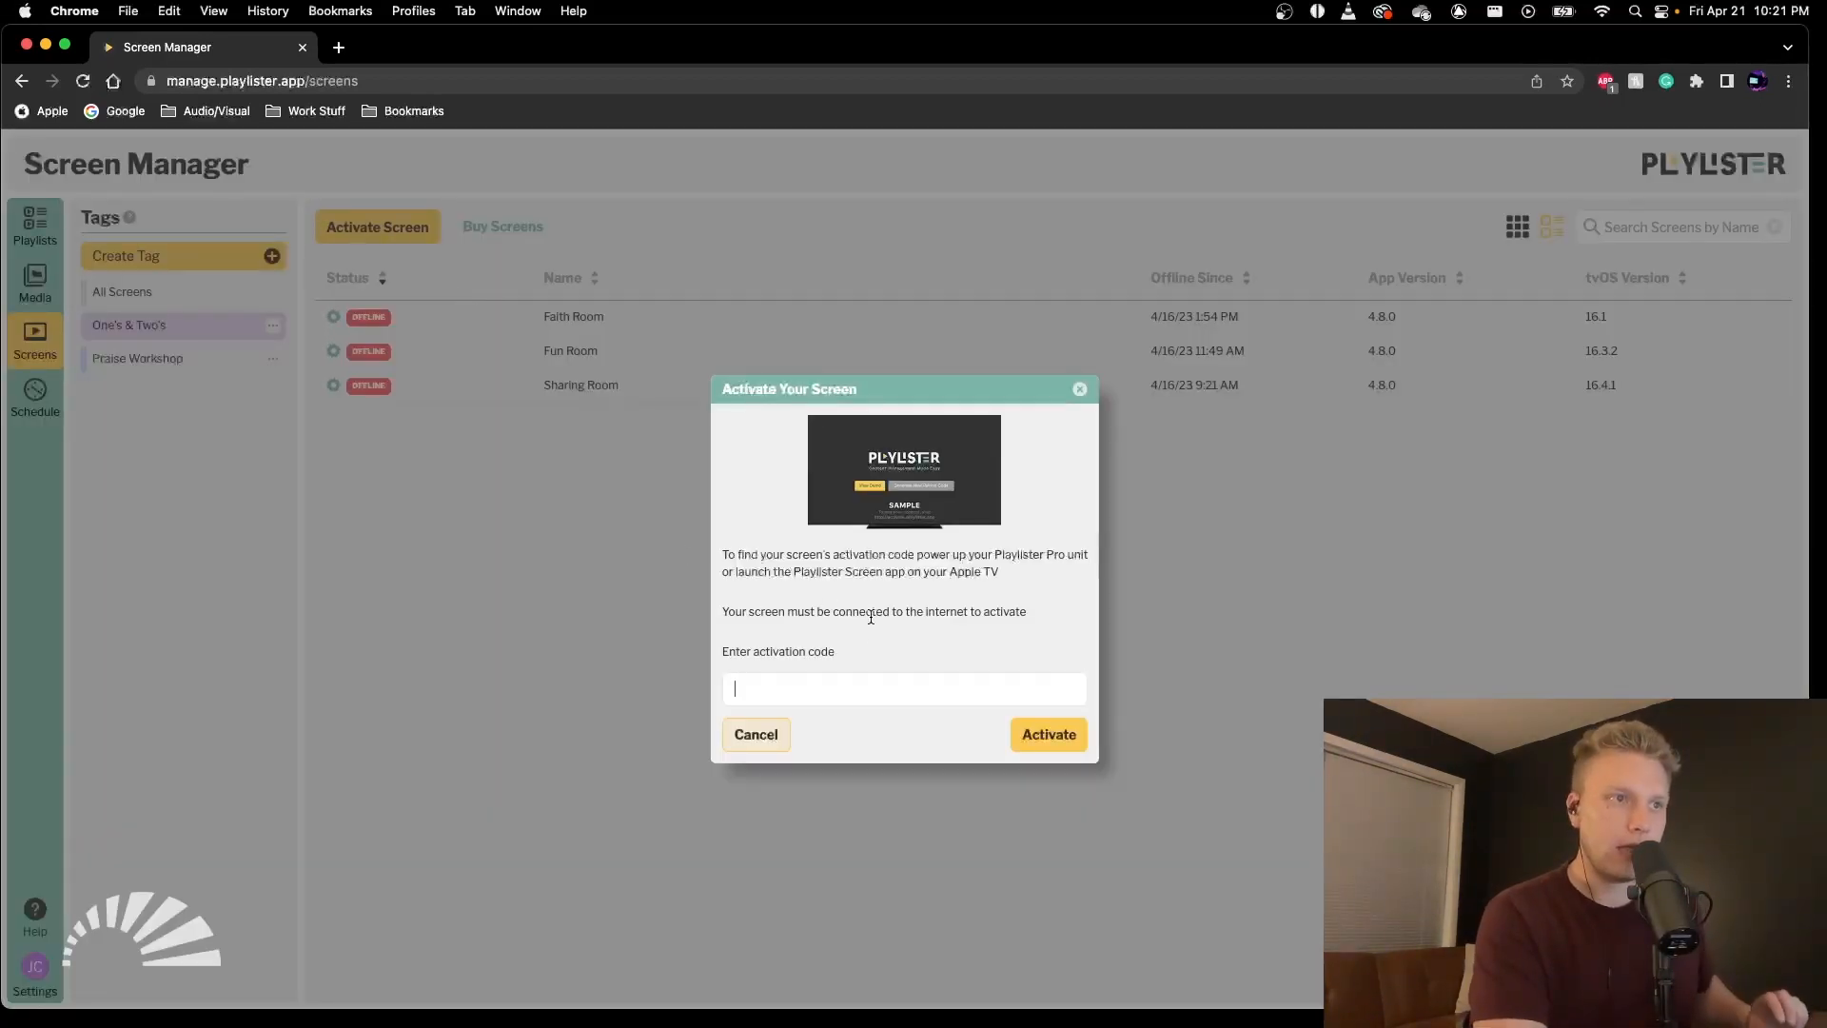
mouse_move(867, 634)
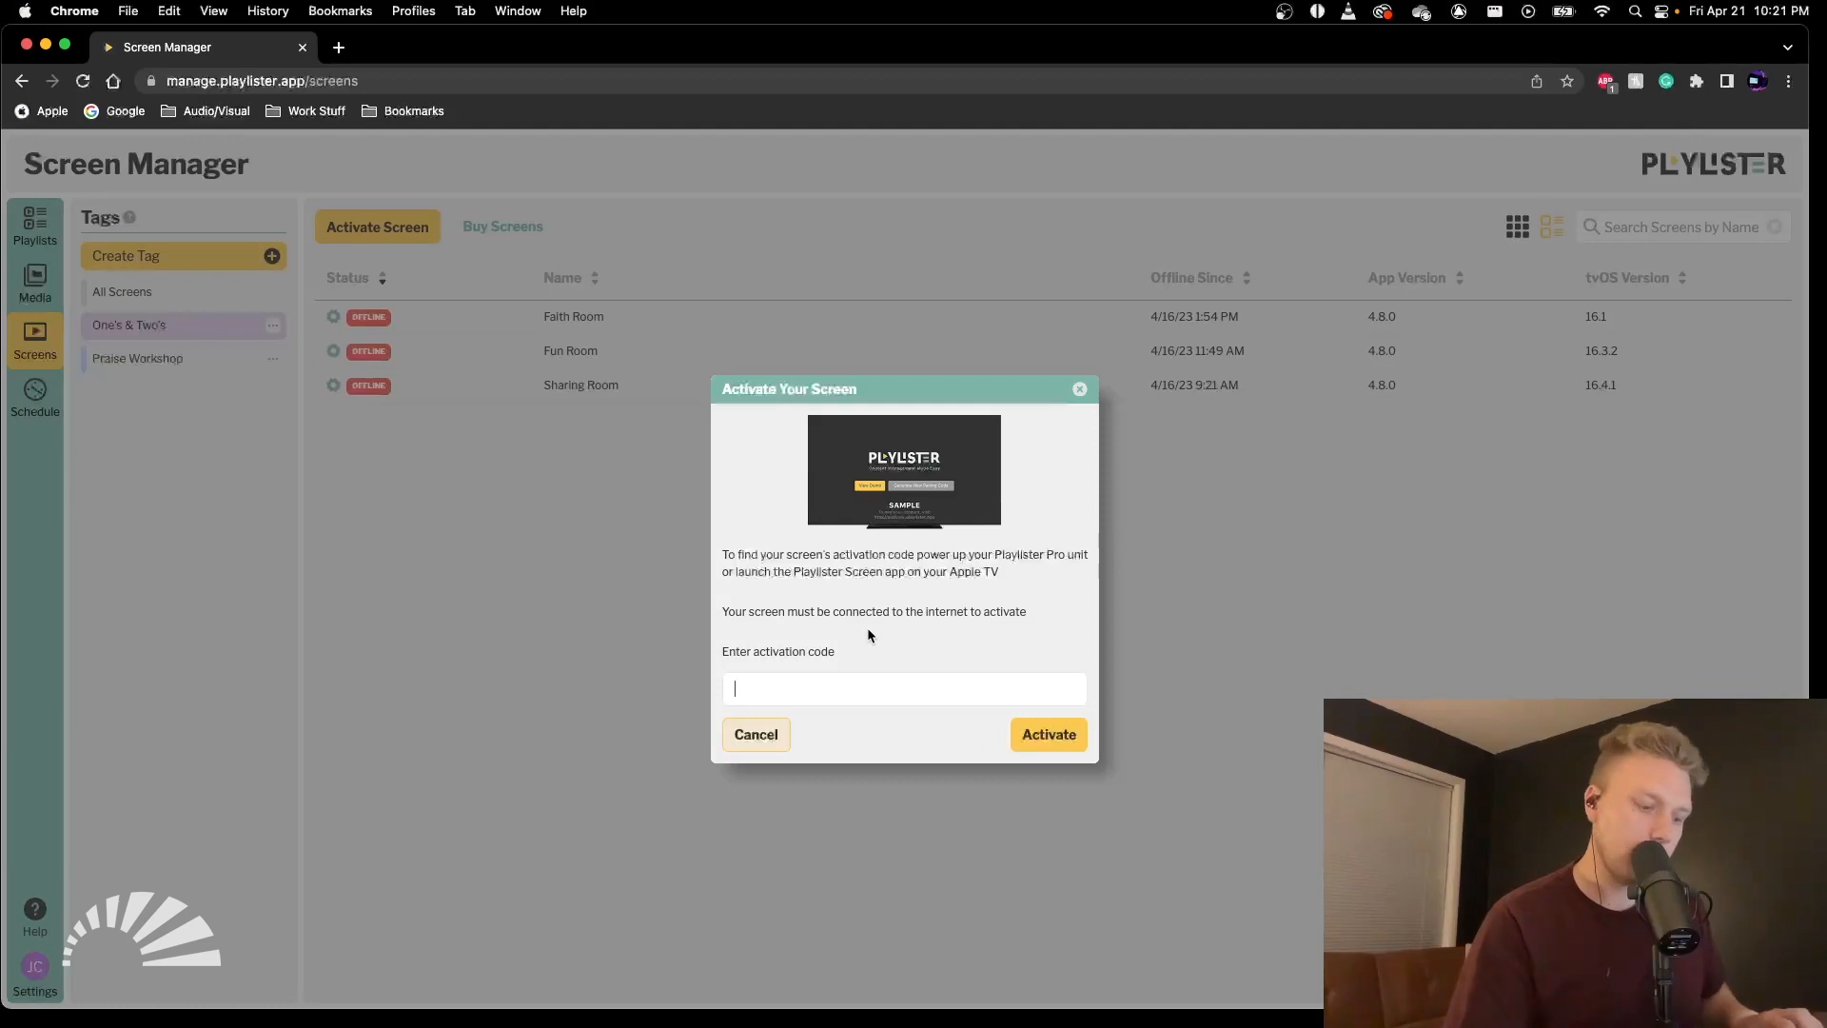
type("f7")
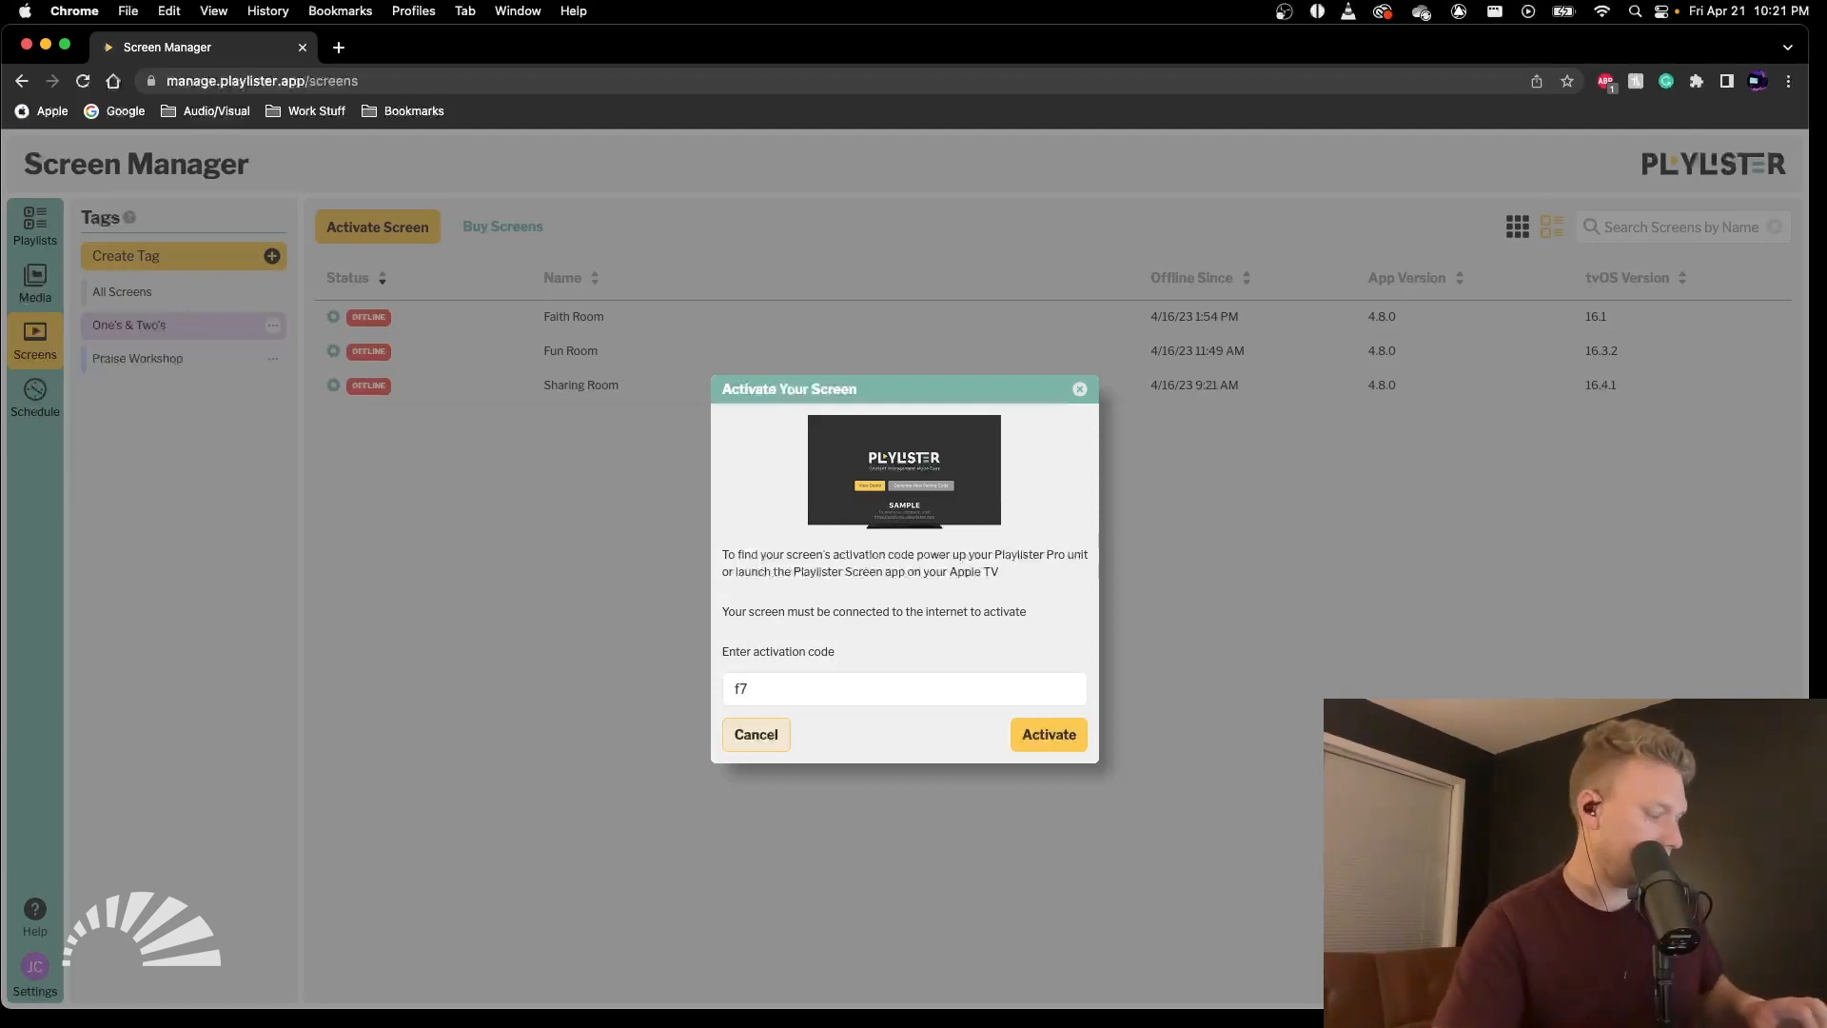
type("gq")
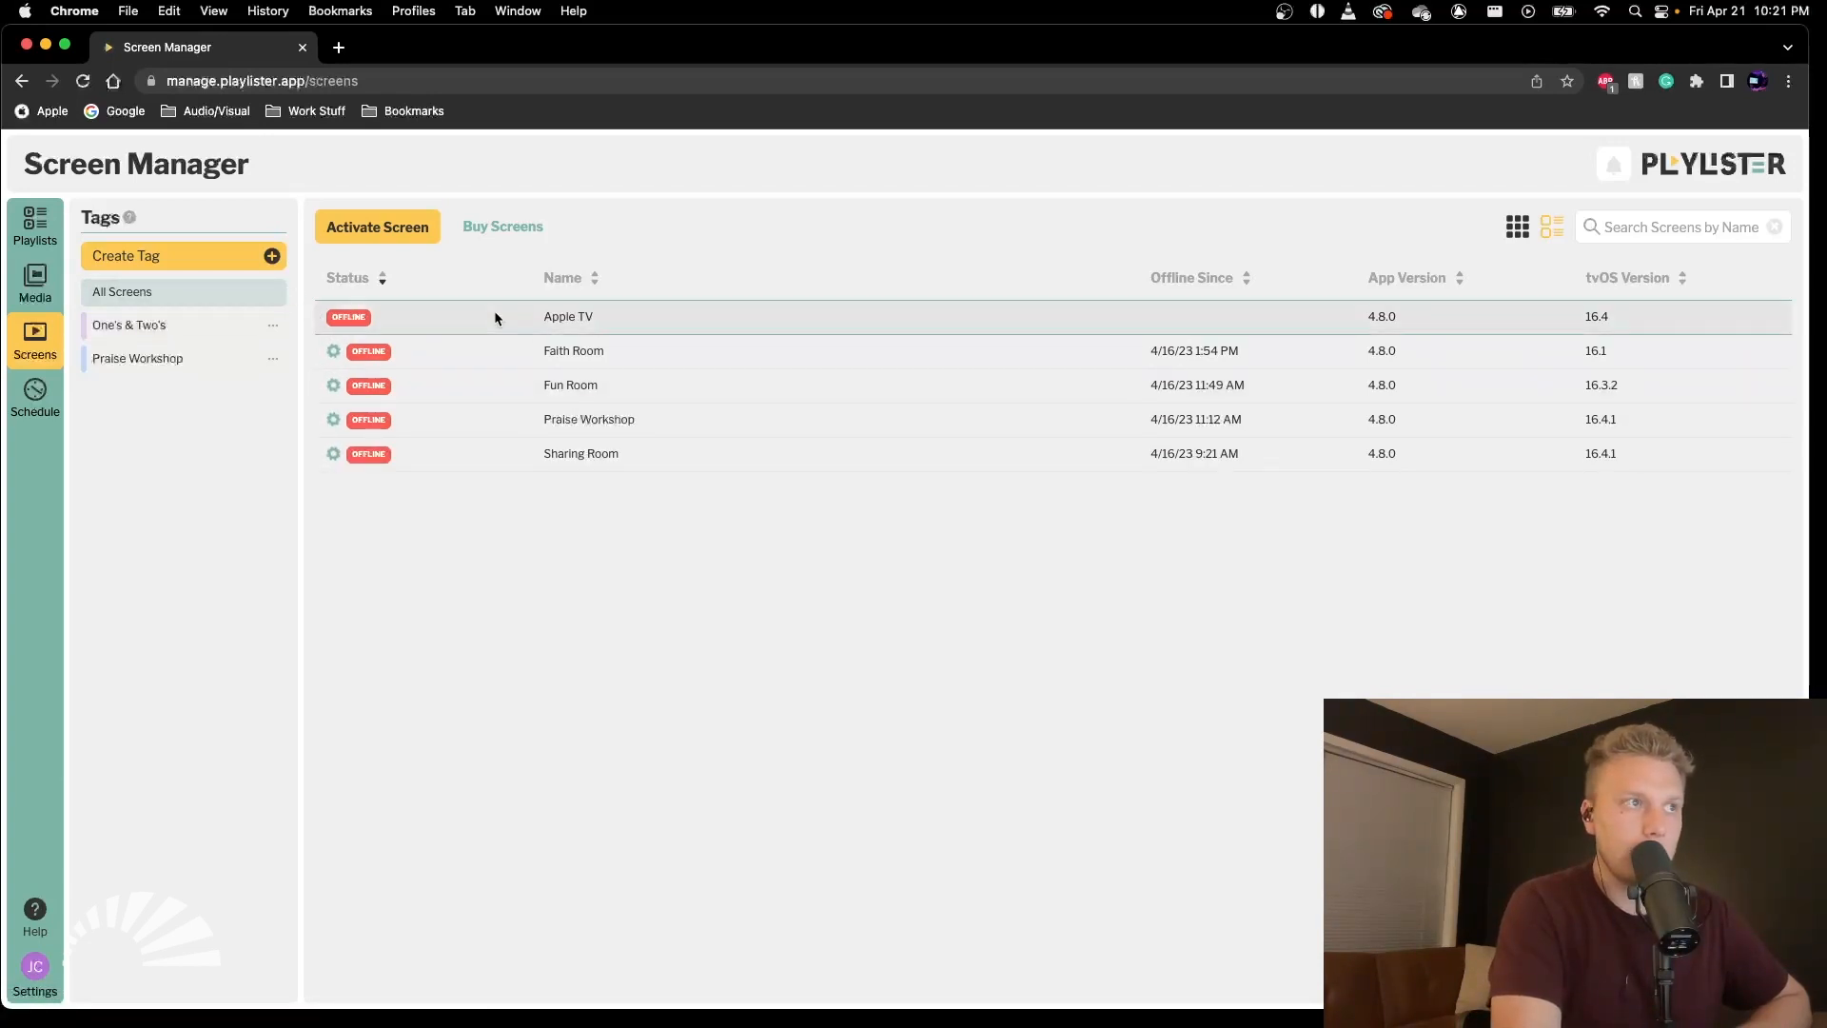
mouse_move(544, 317)
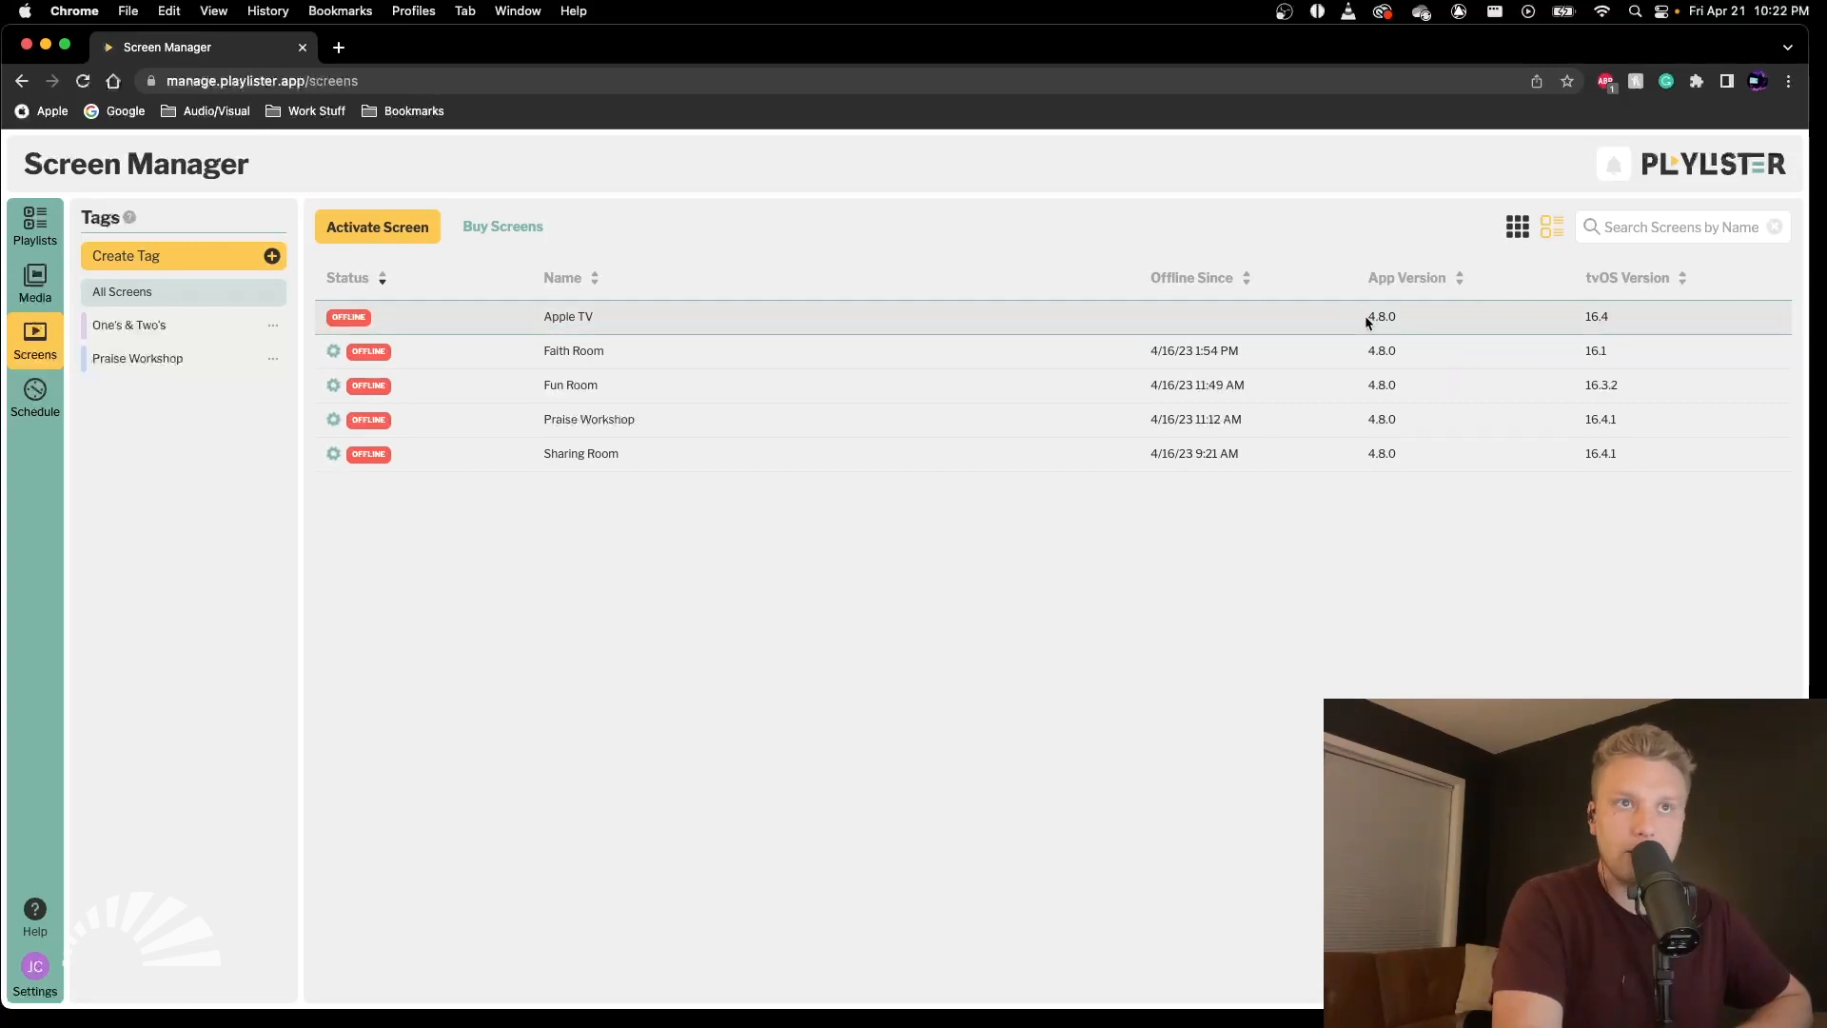
mouse_move(1598, 326)
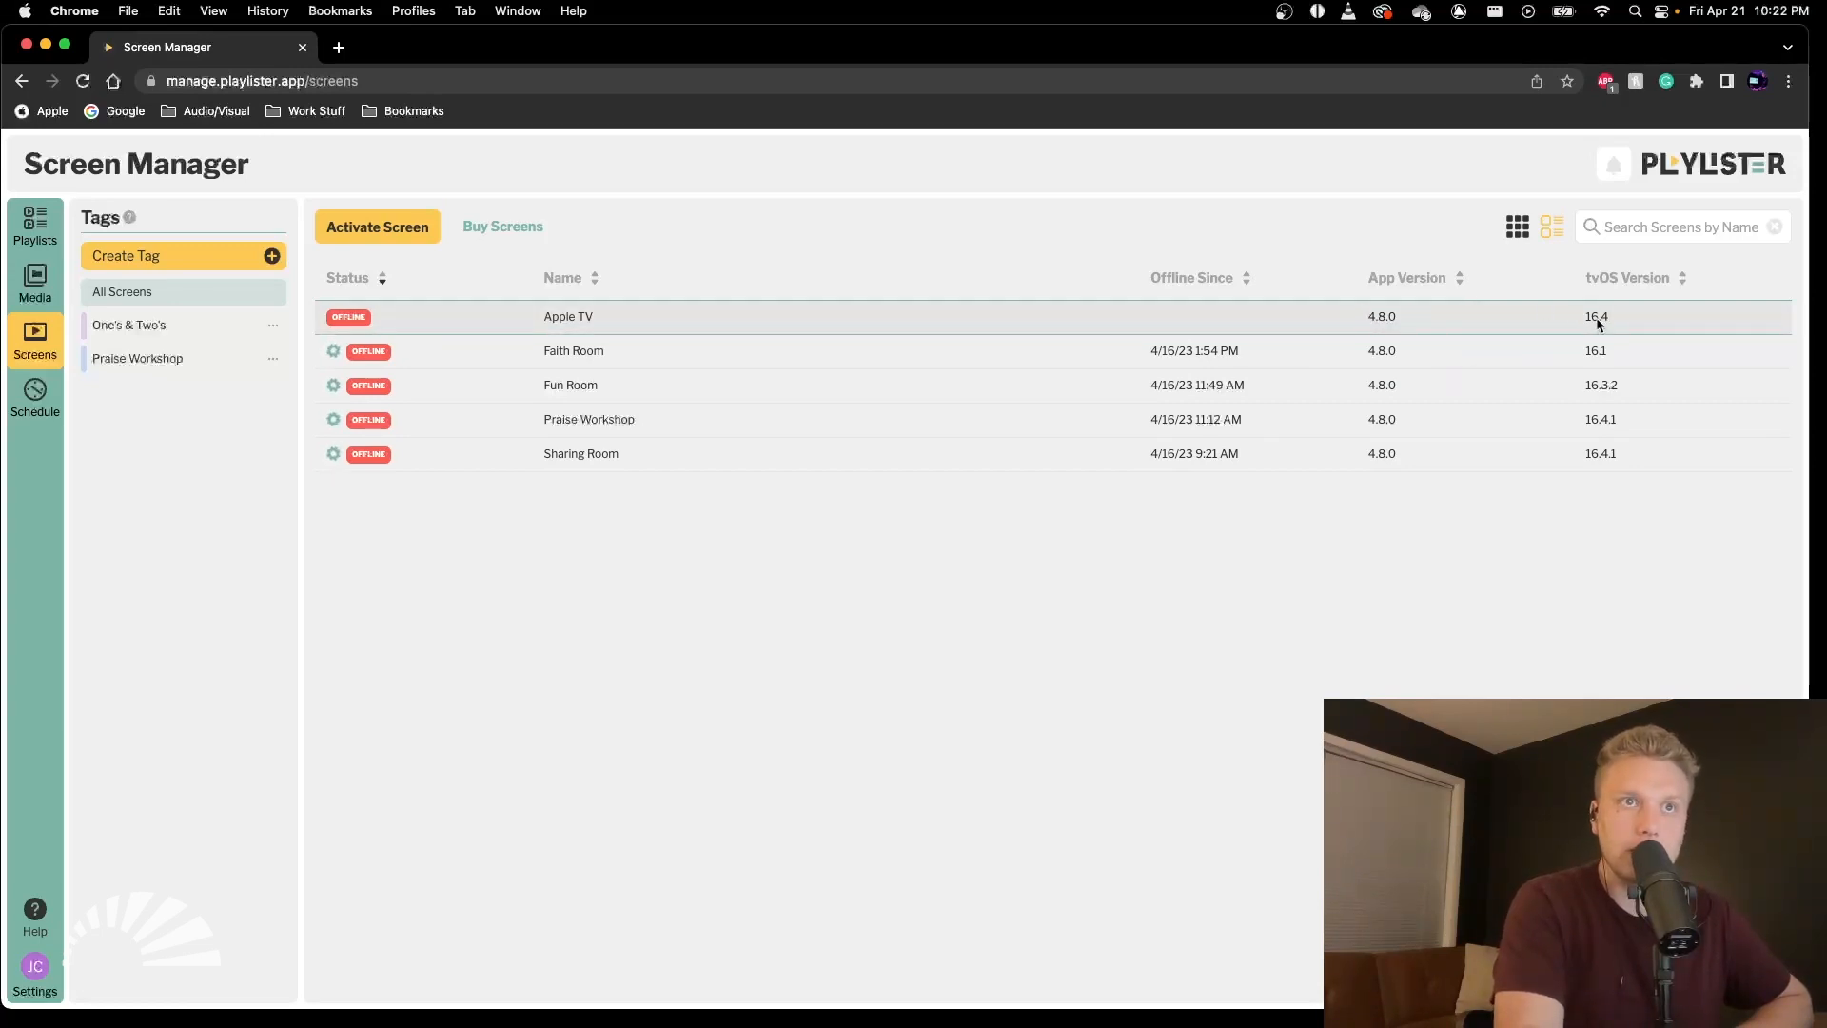
mouse_move(1613, 325)
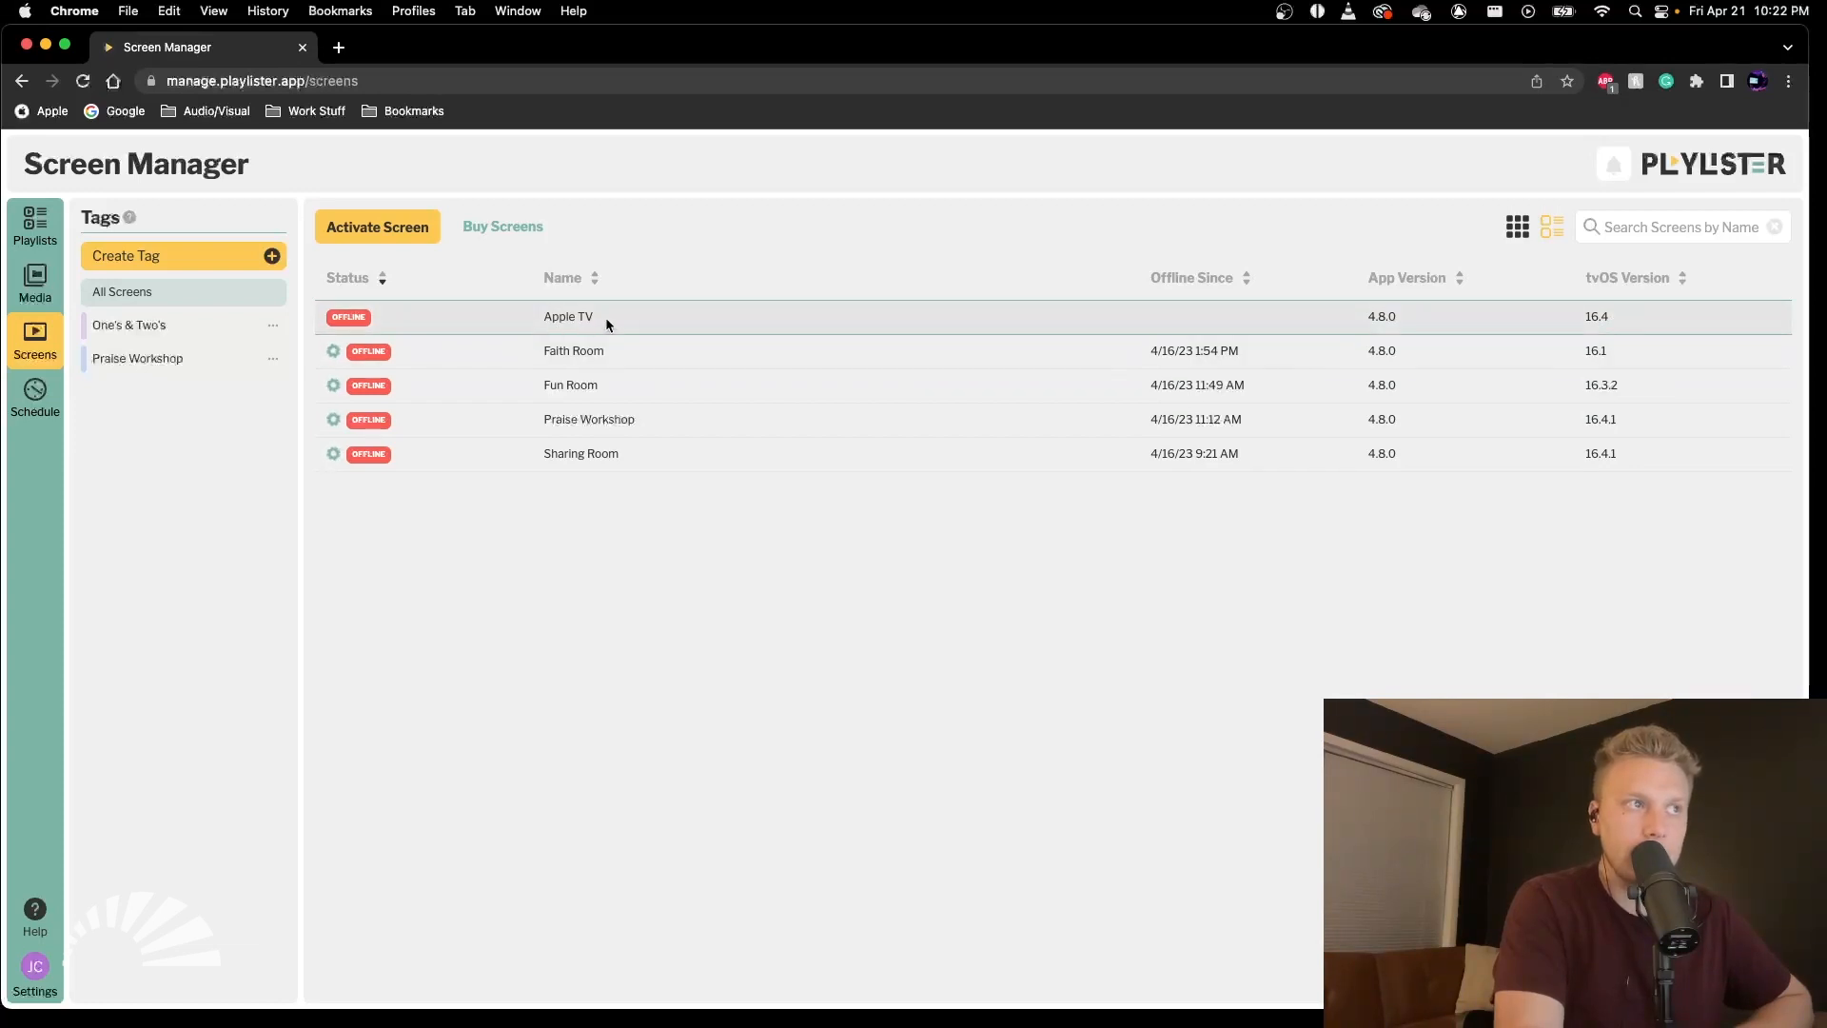
Tag the Apple TV screen with One's & Two's and view its More Info details.
left_click(567, 316)
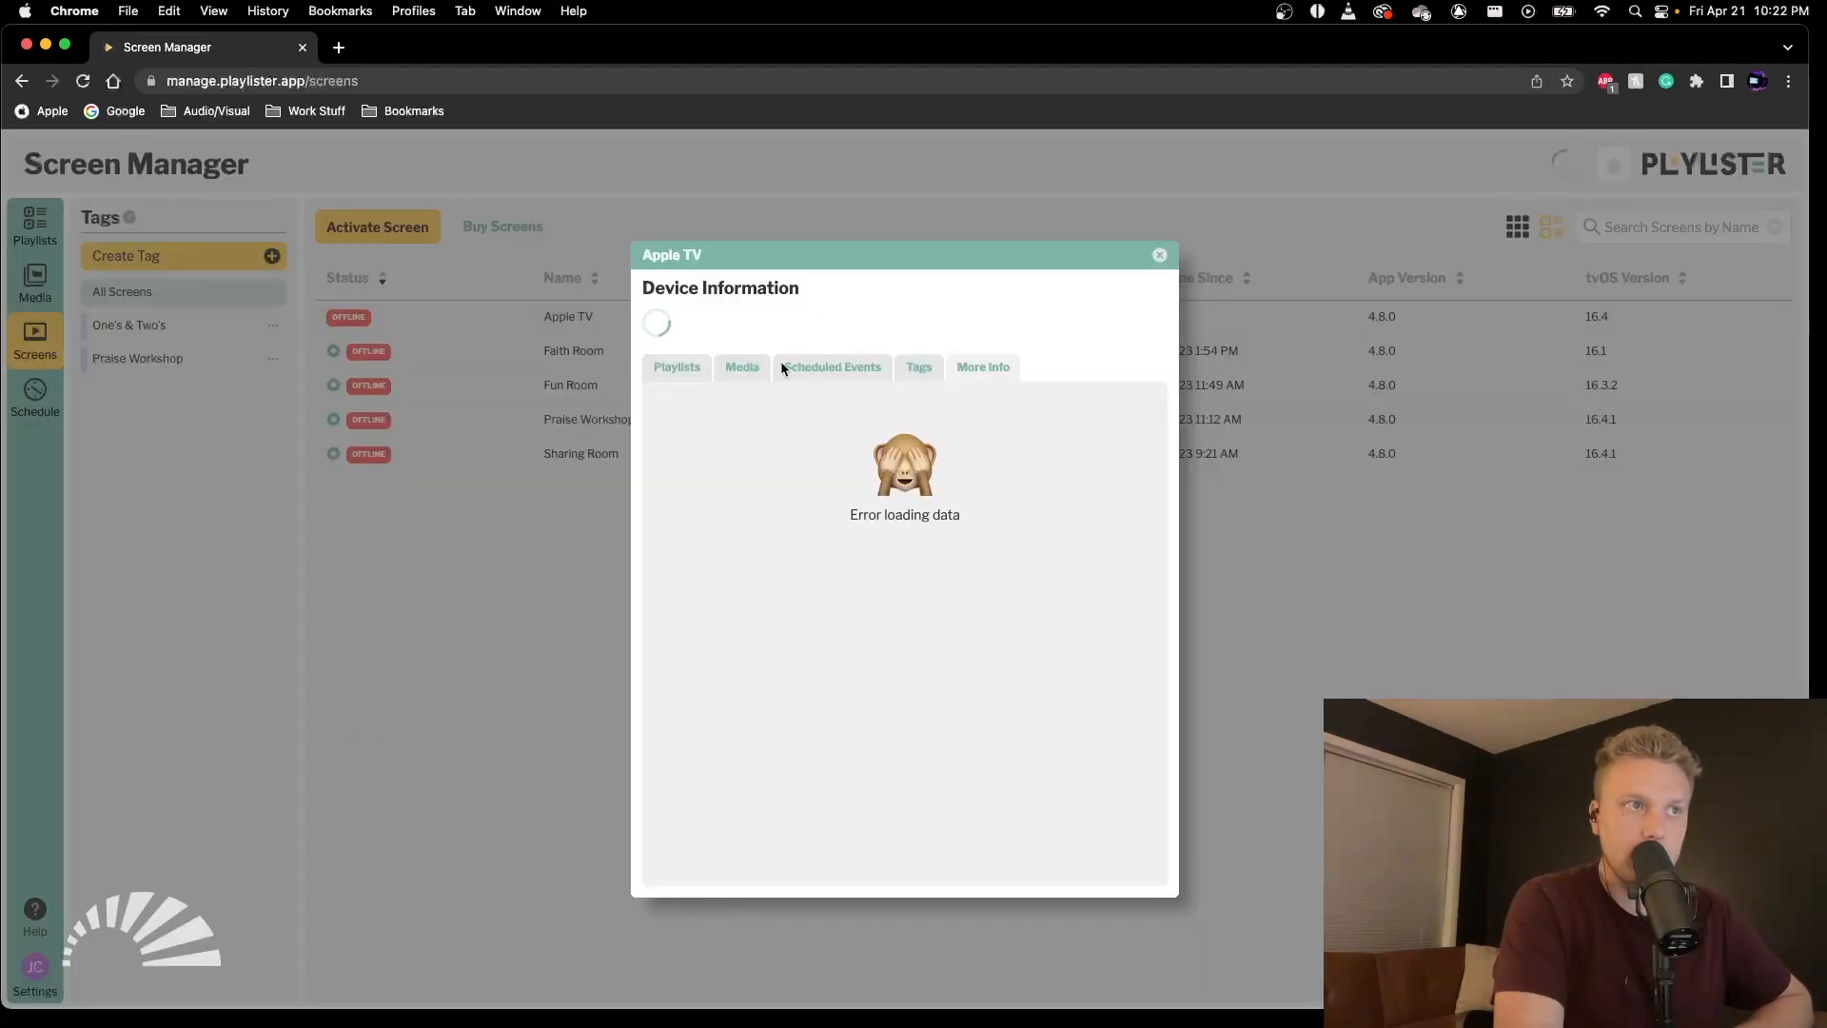
left_click(832, 366)
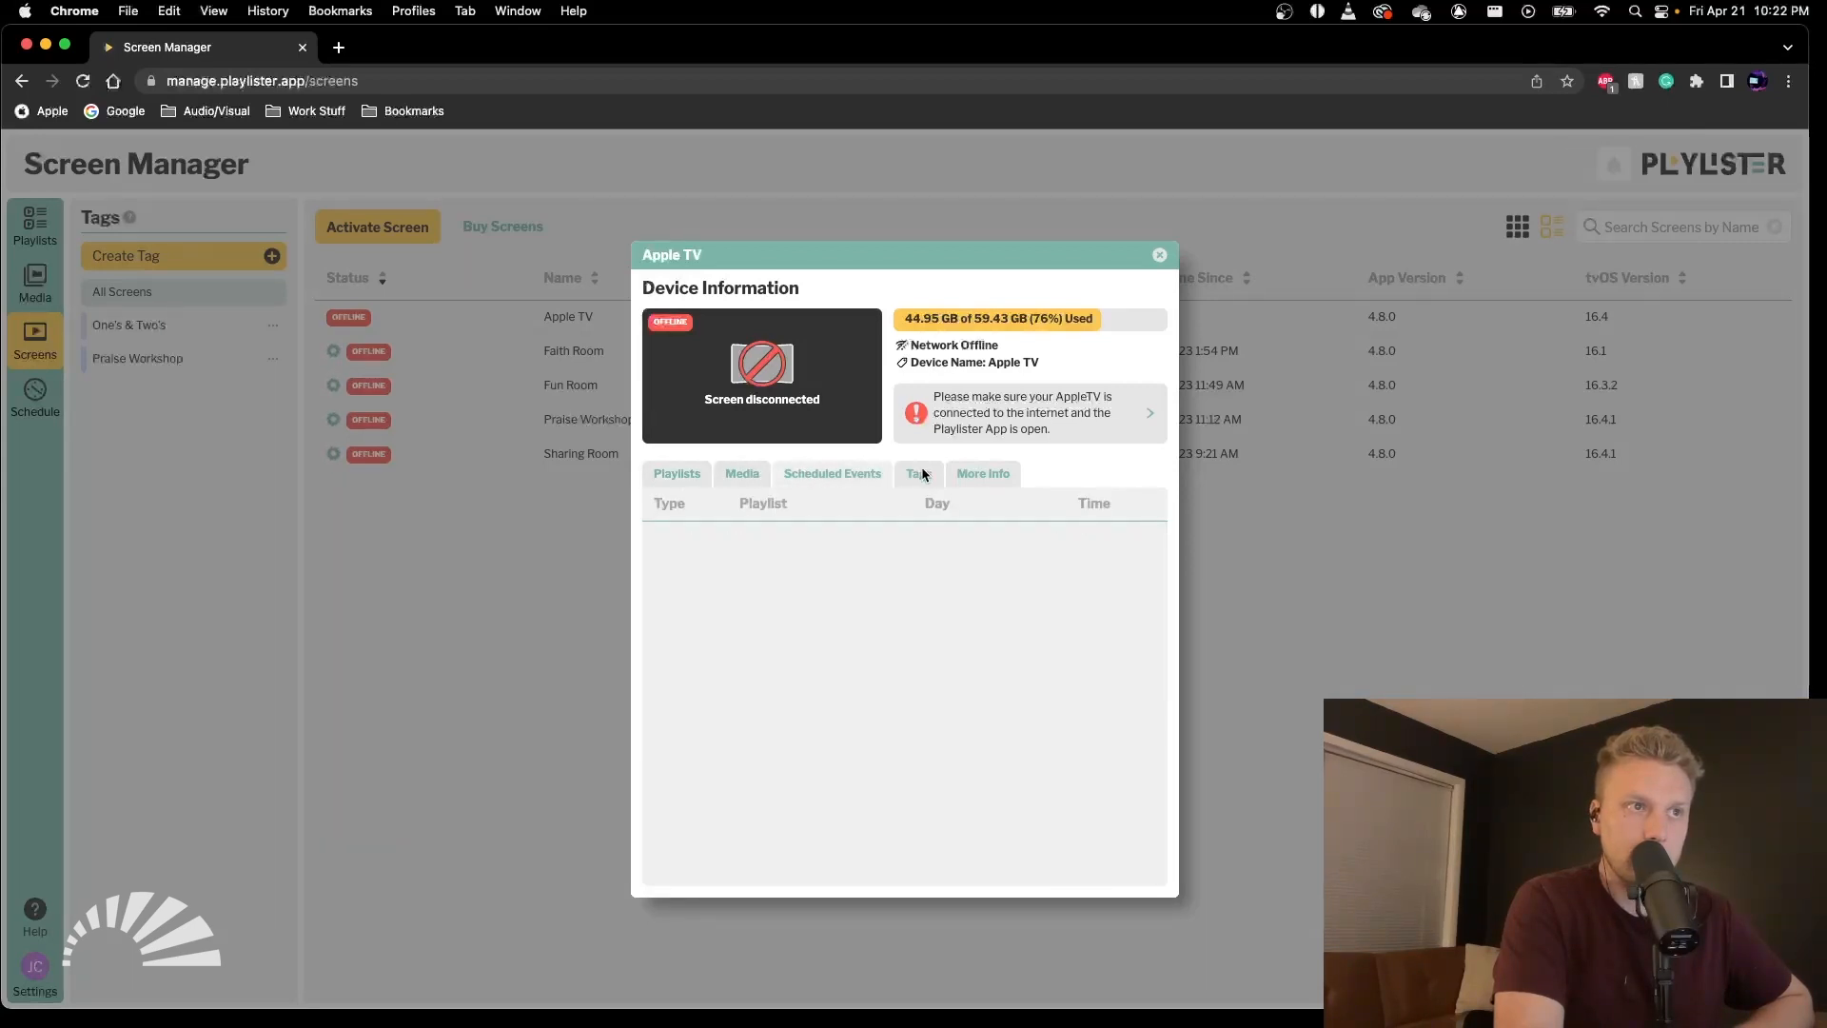
left_click(918, 473)
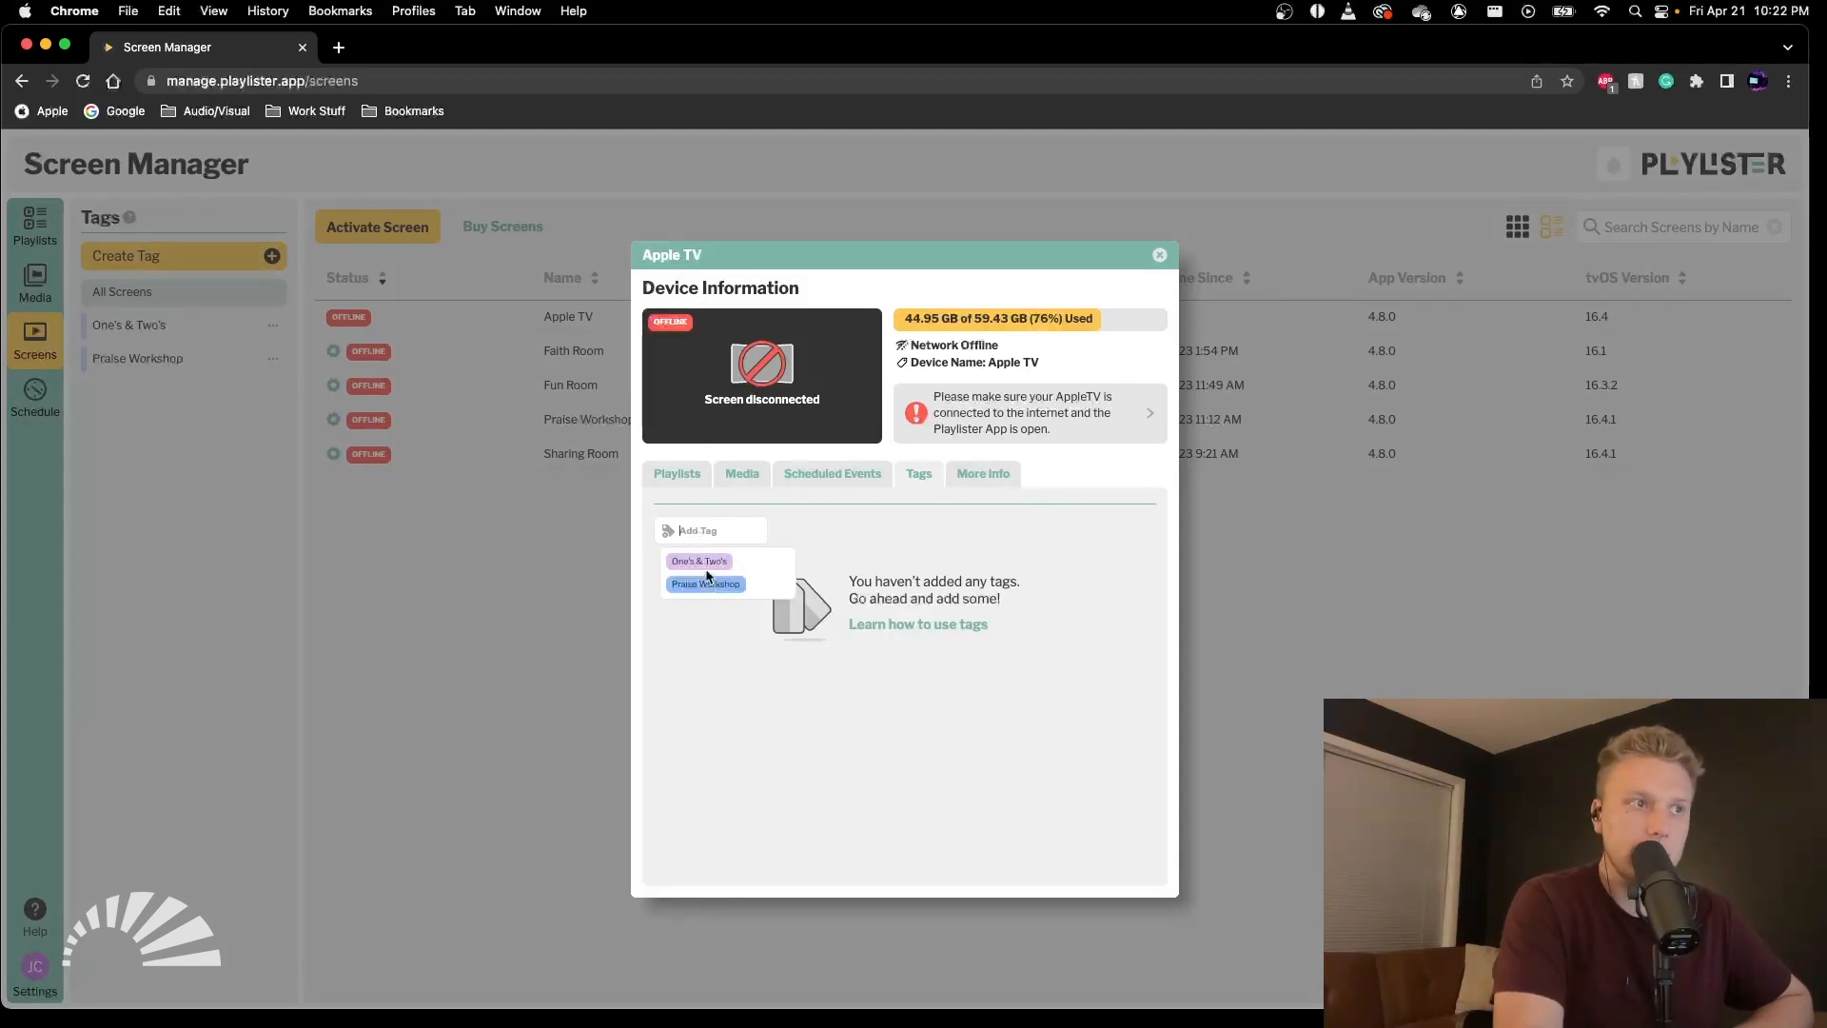
left_click(697, 561)
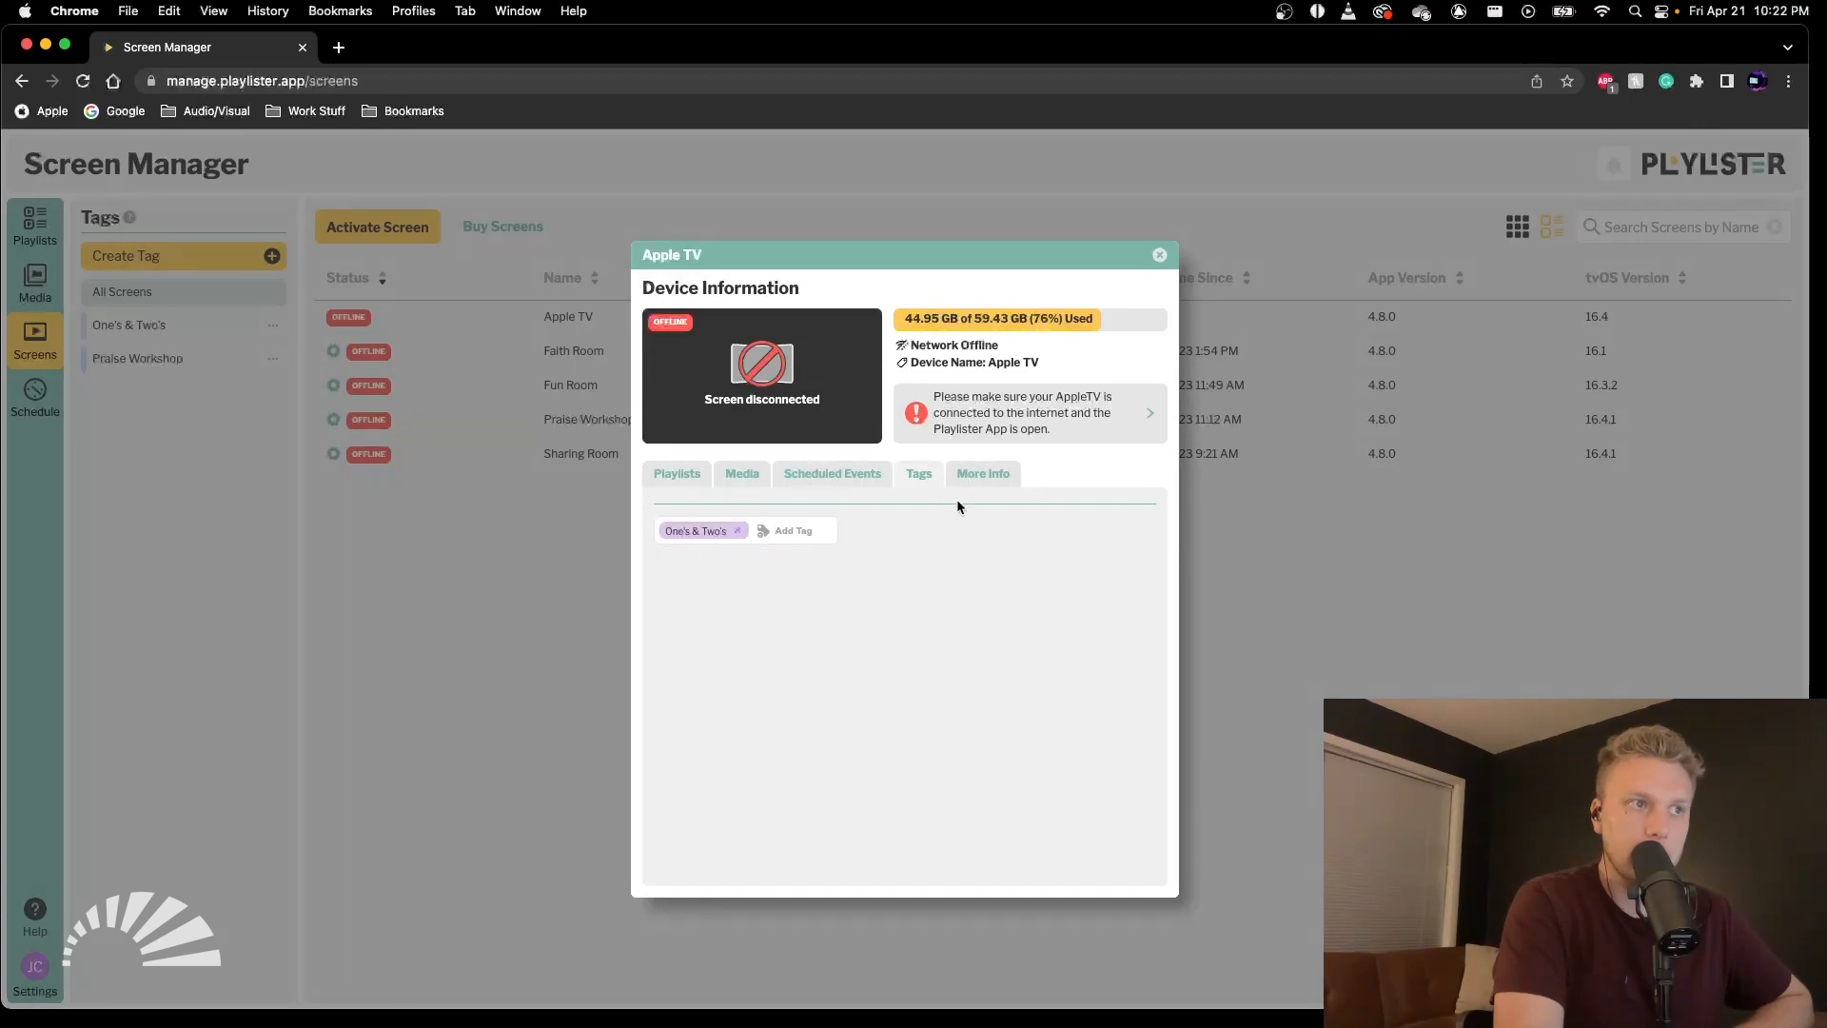
left_click(982, 473)
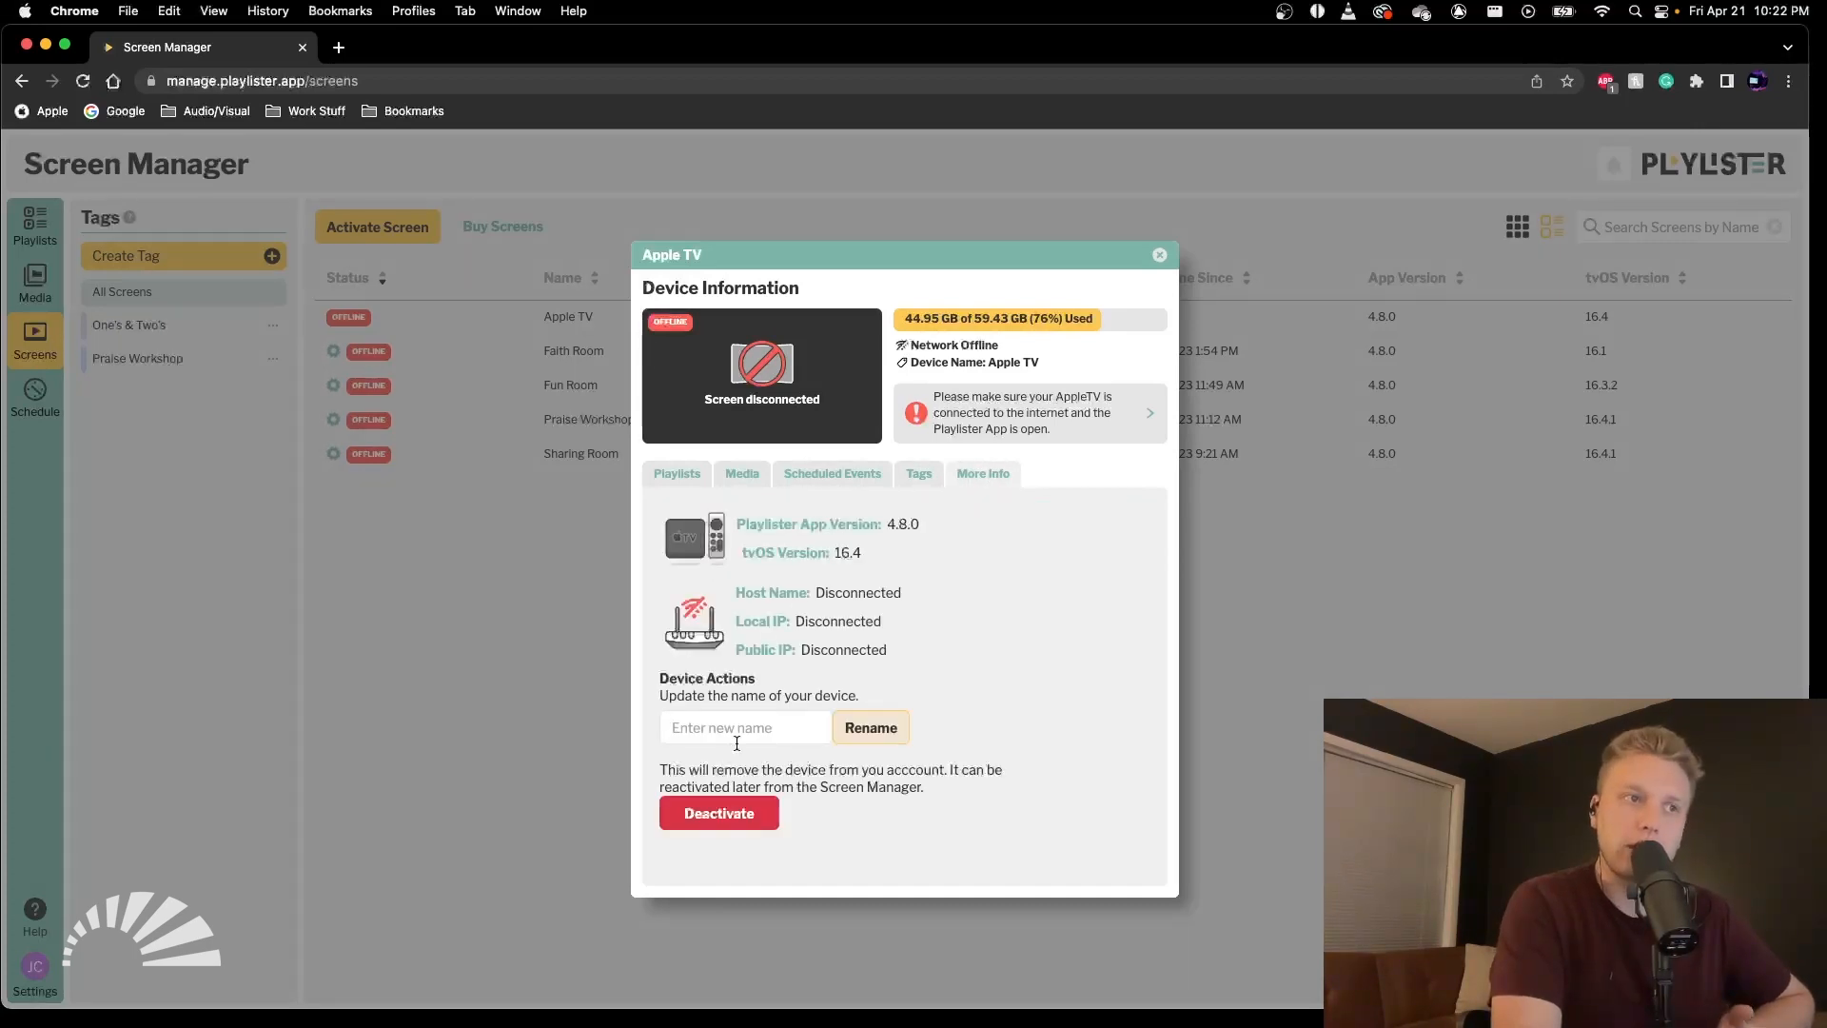
Rename the Apple TV screen to 'Test TV' and close the Device Information dialog.
left_click(744, 727)
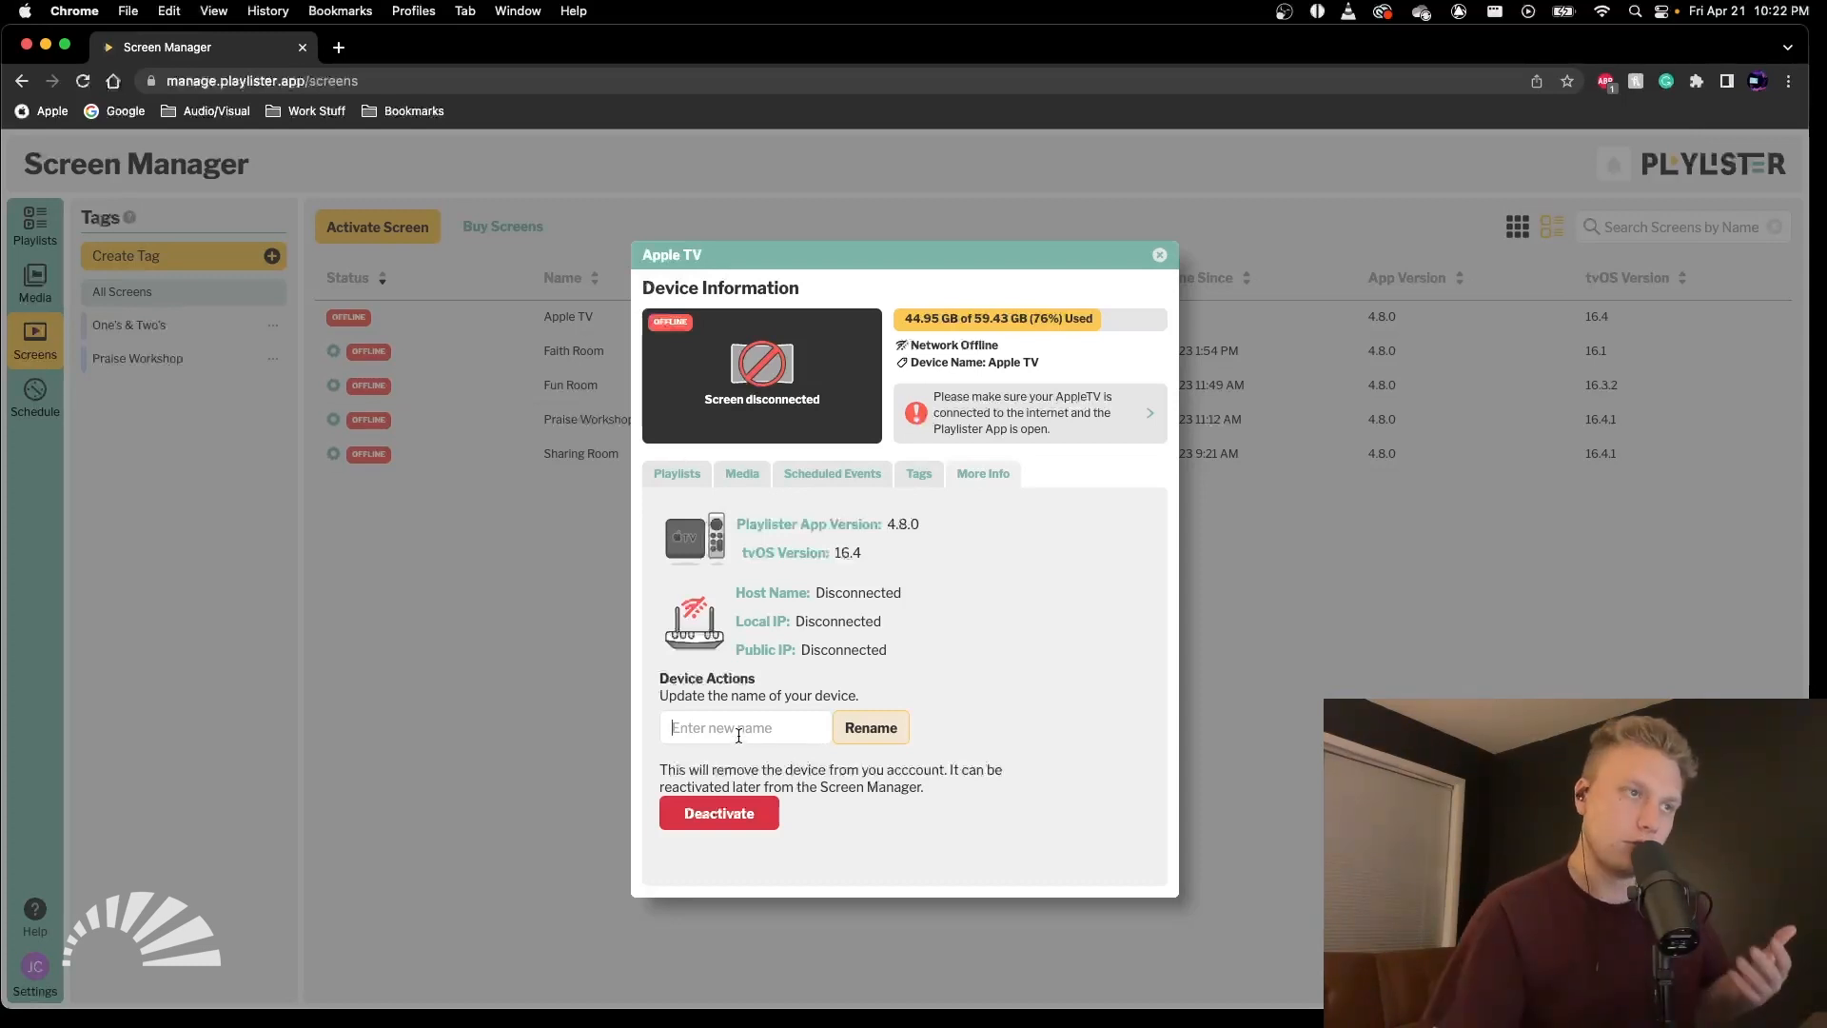
type("Test TV")
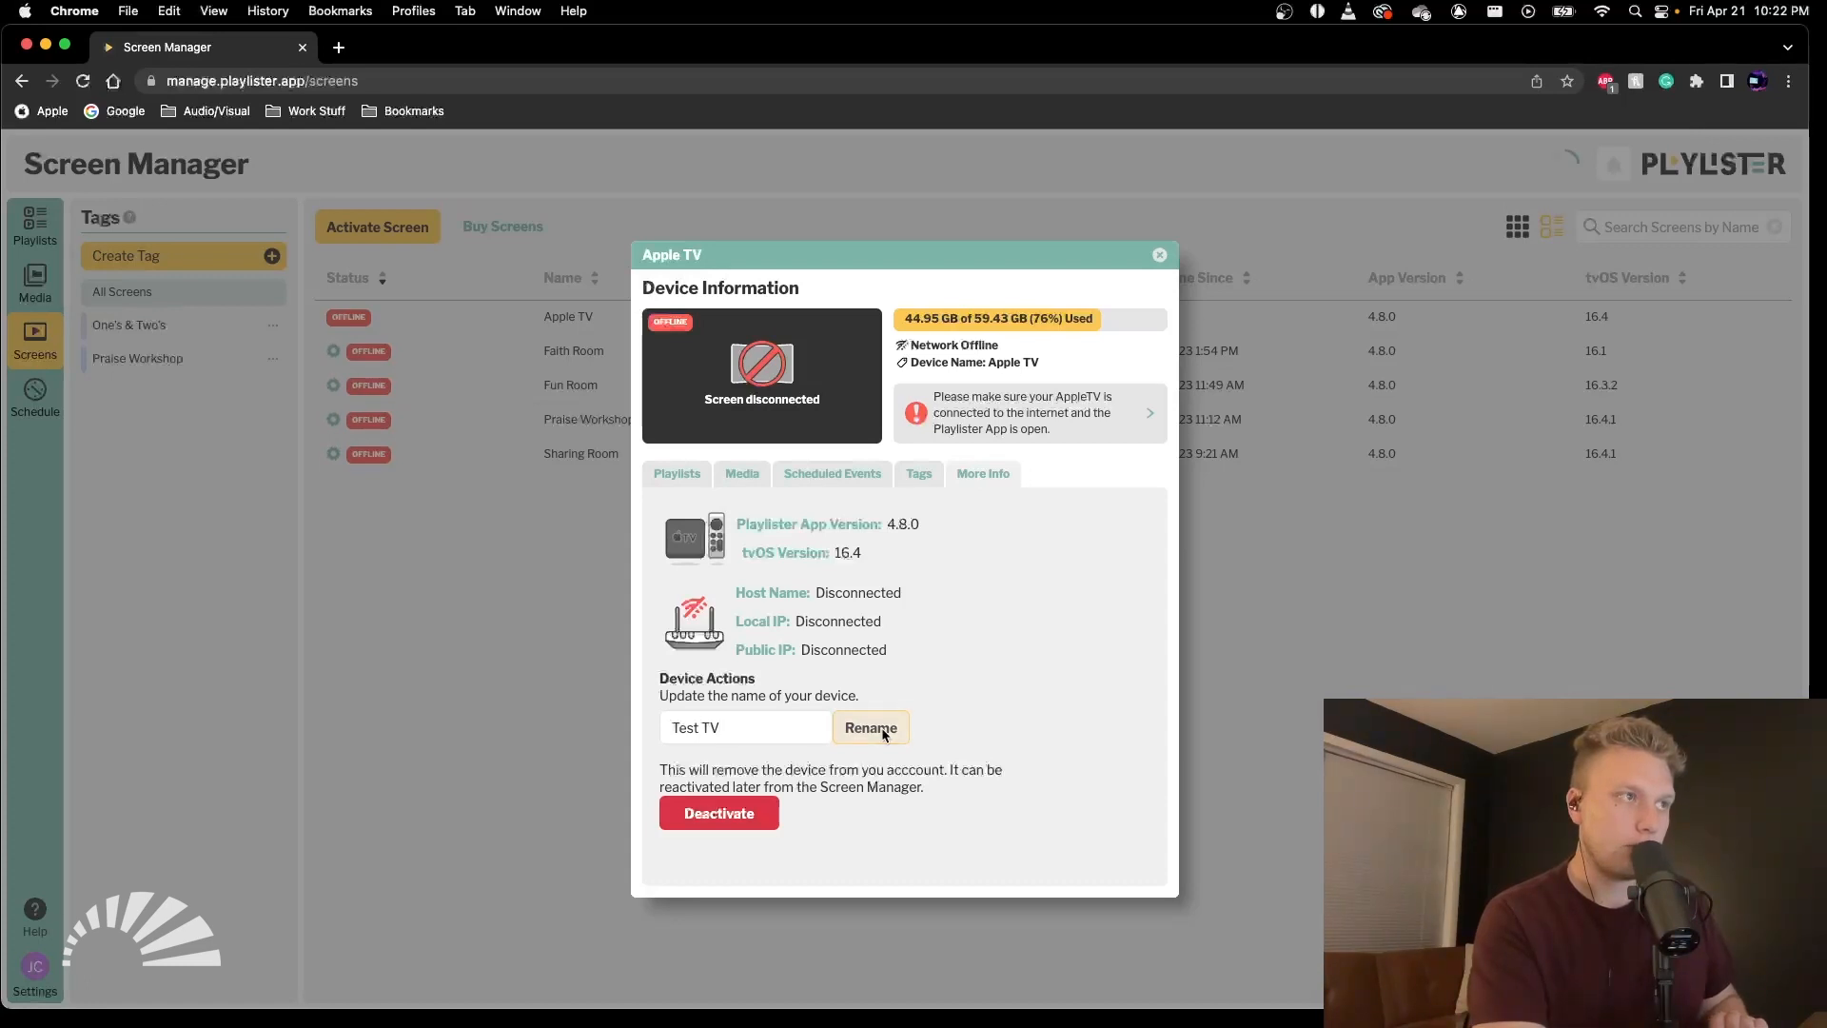
left_click(868, 727)
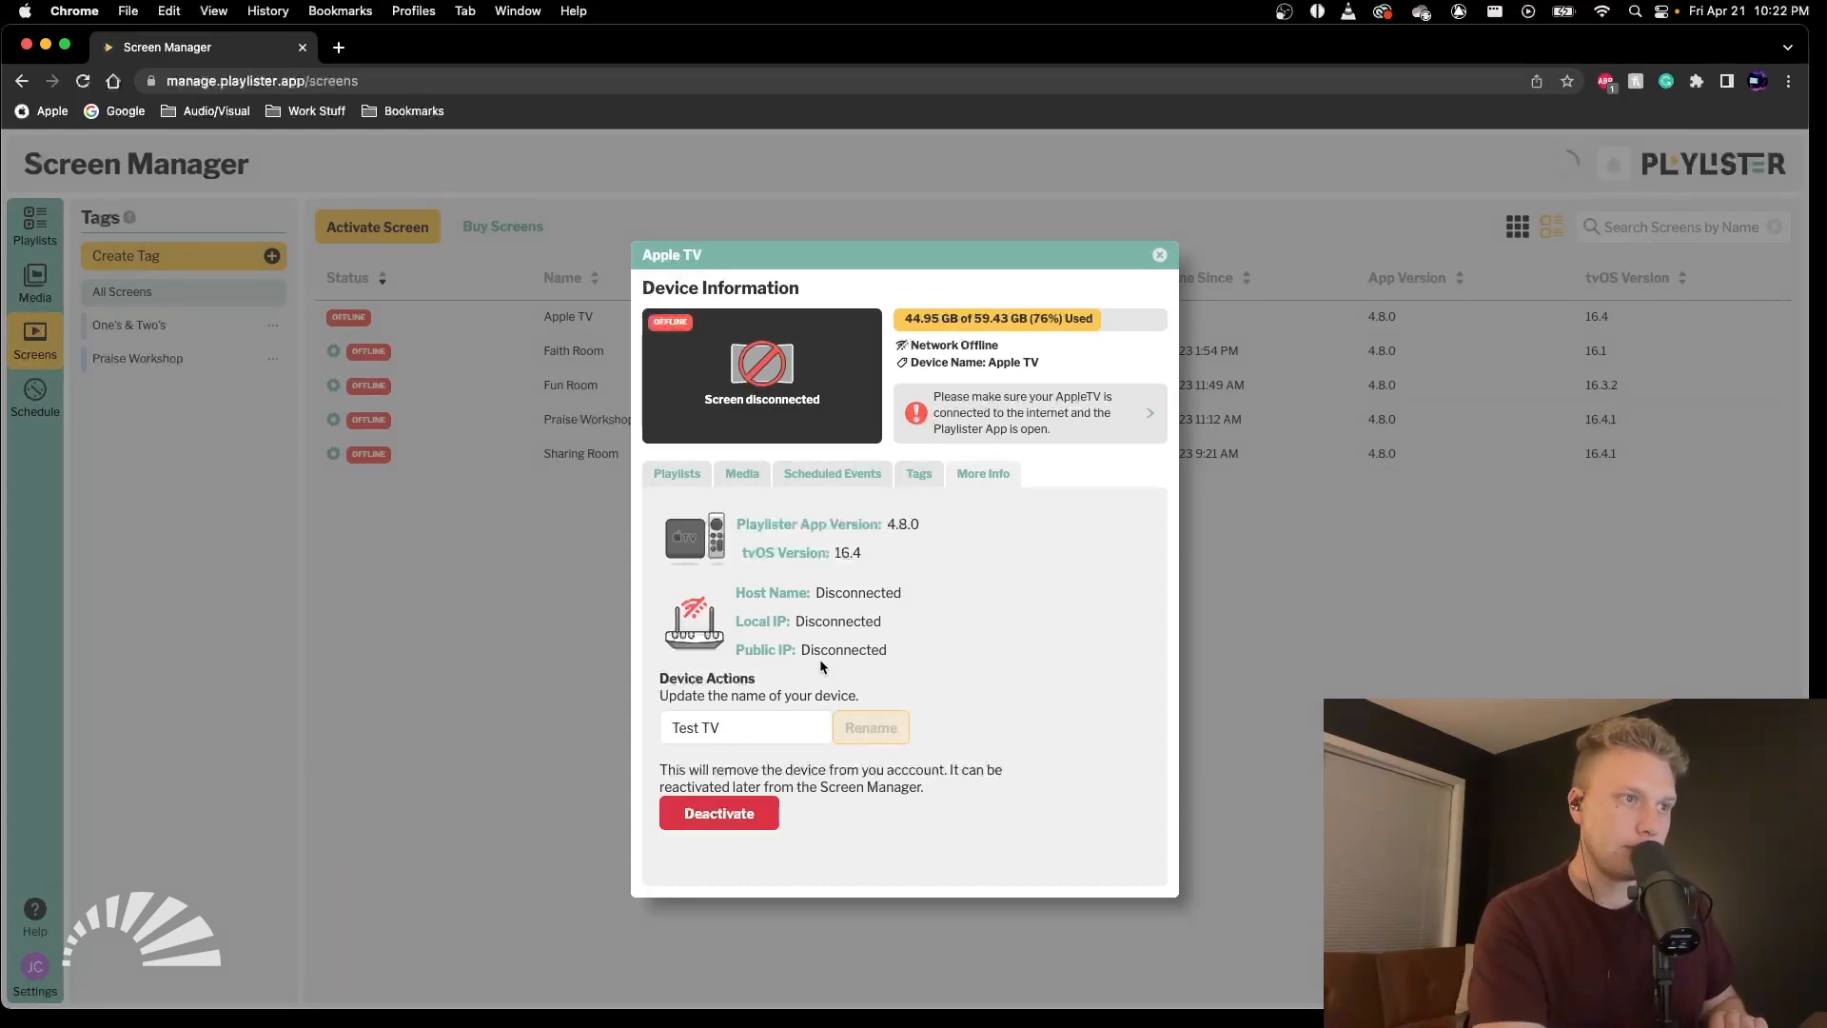
mouse_move(897, 617)
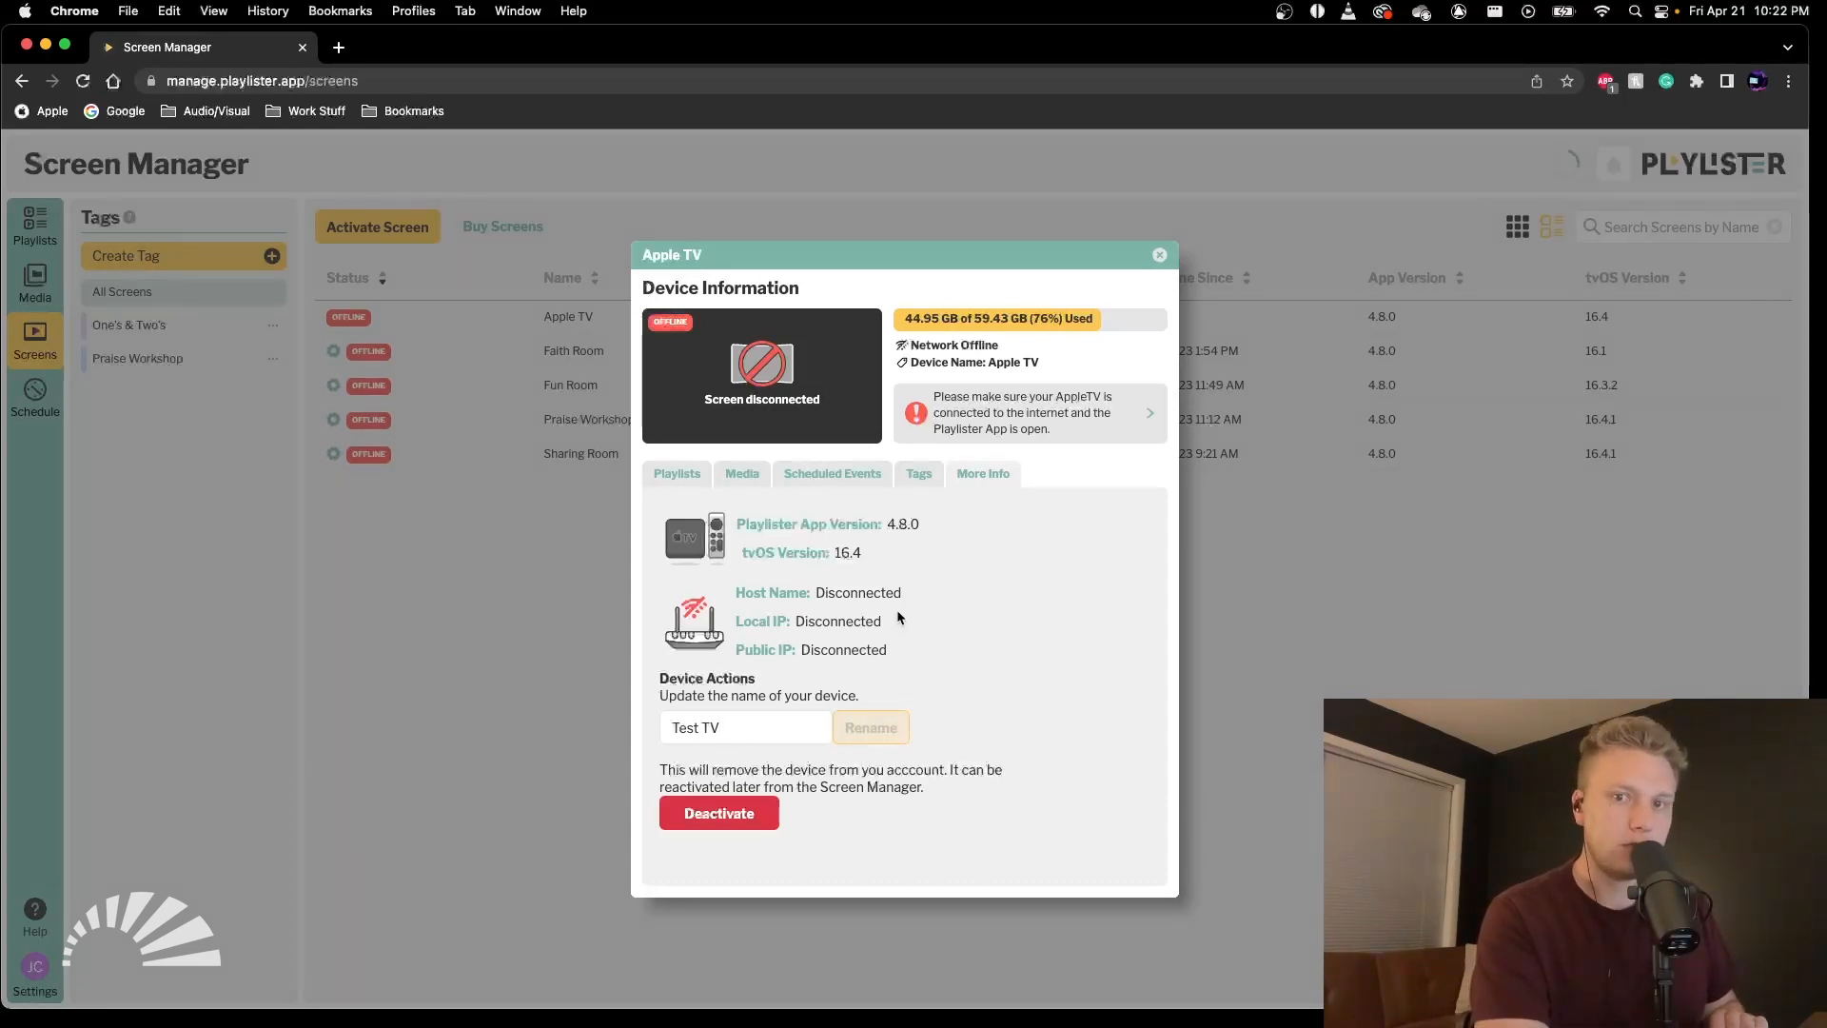
left_click(869, 727)
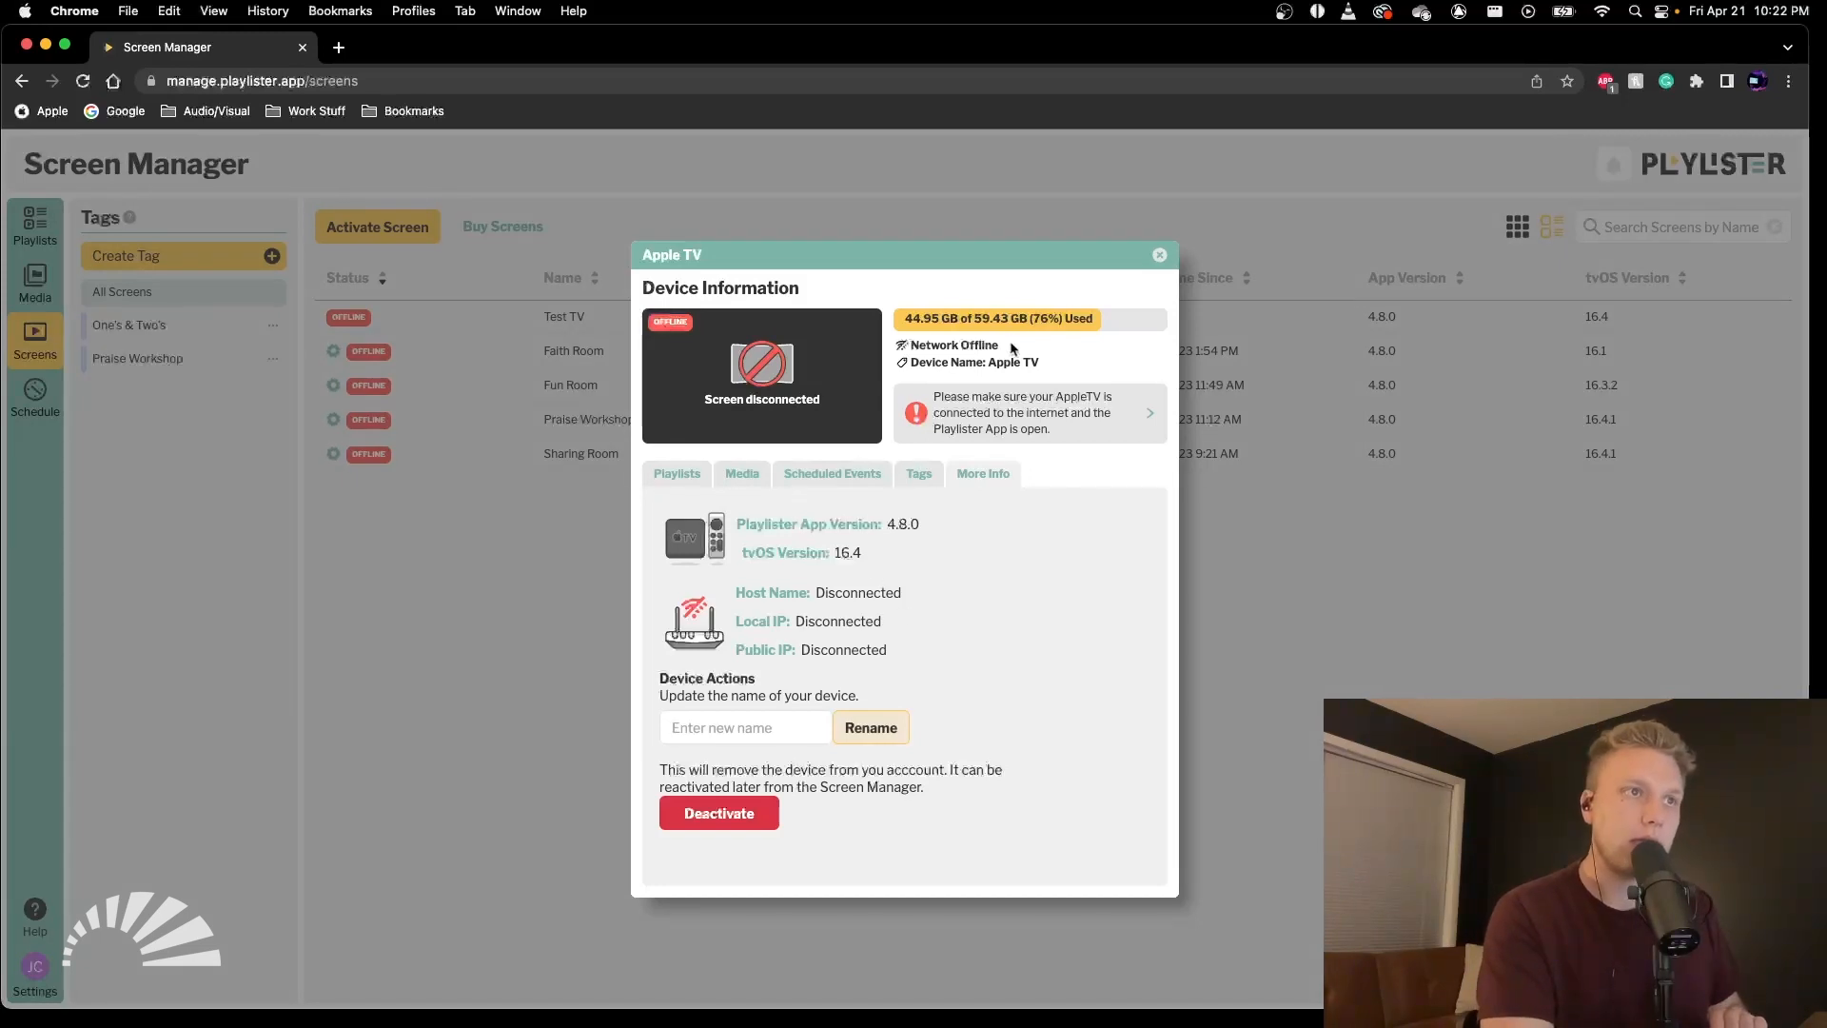
left_click(1159, 254)
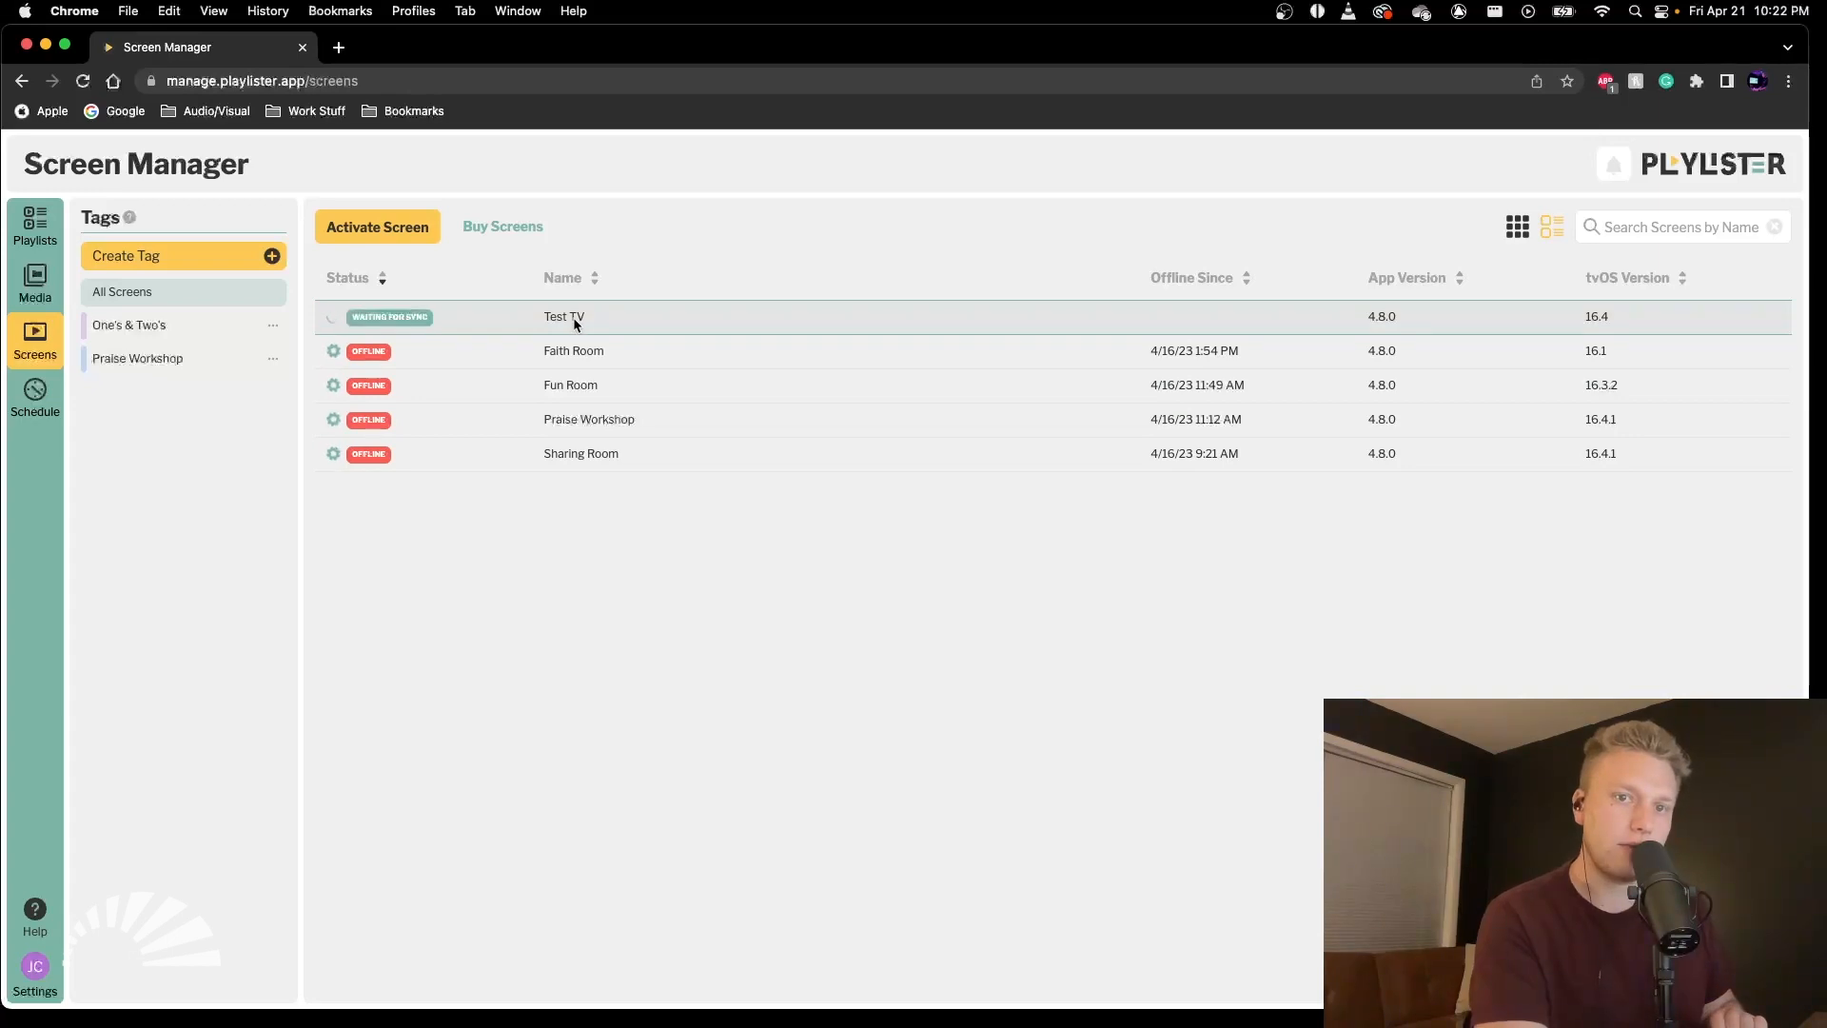
mouse_move(378, 327)
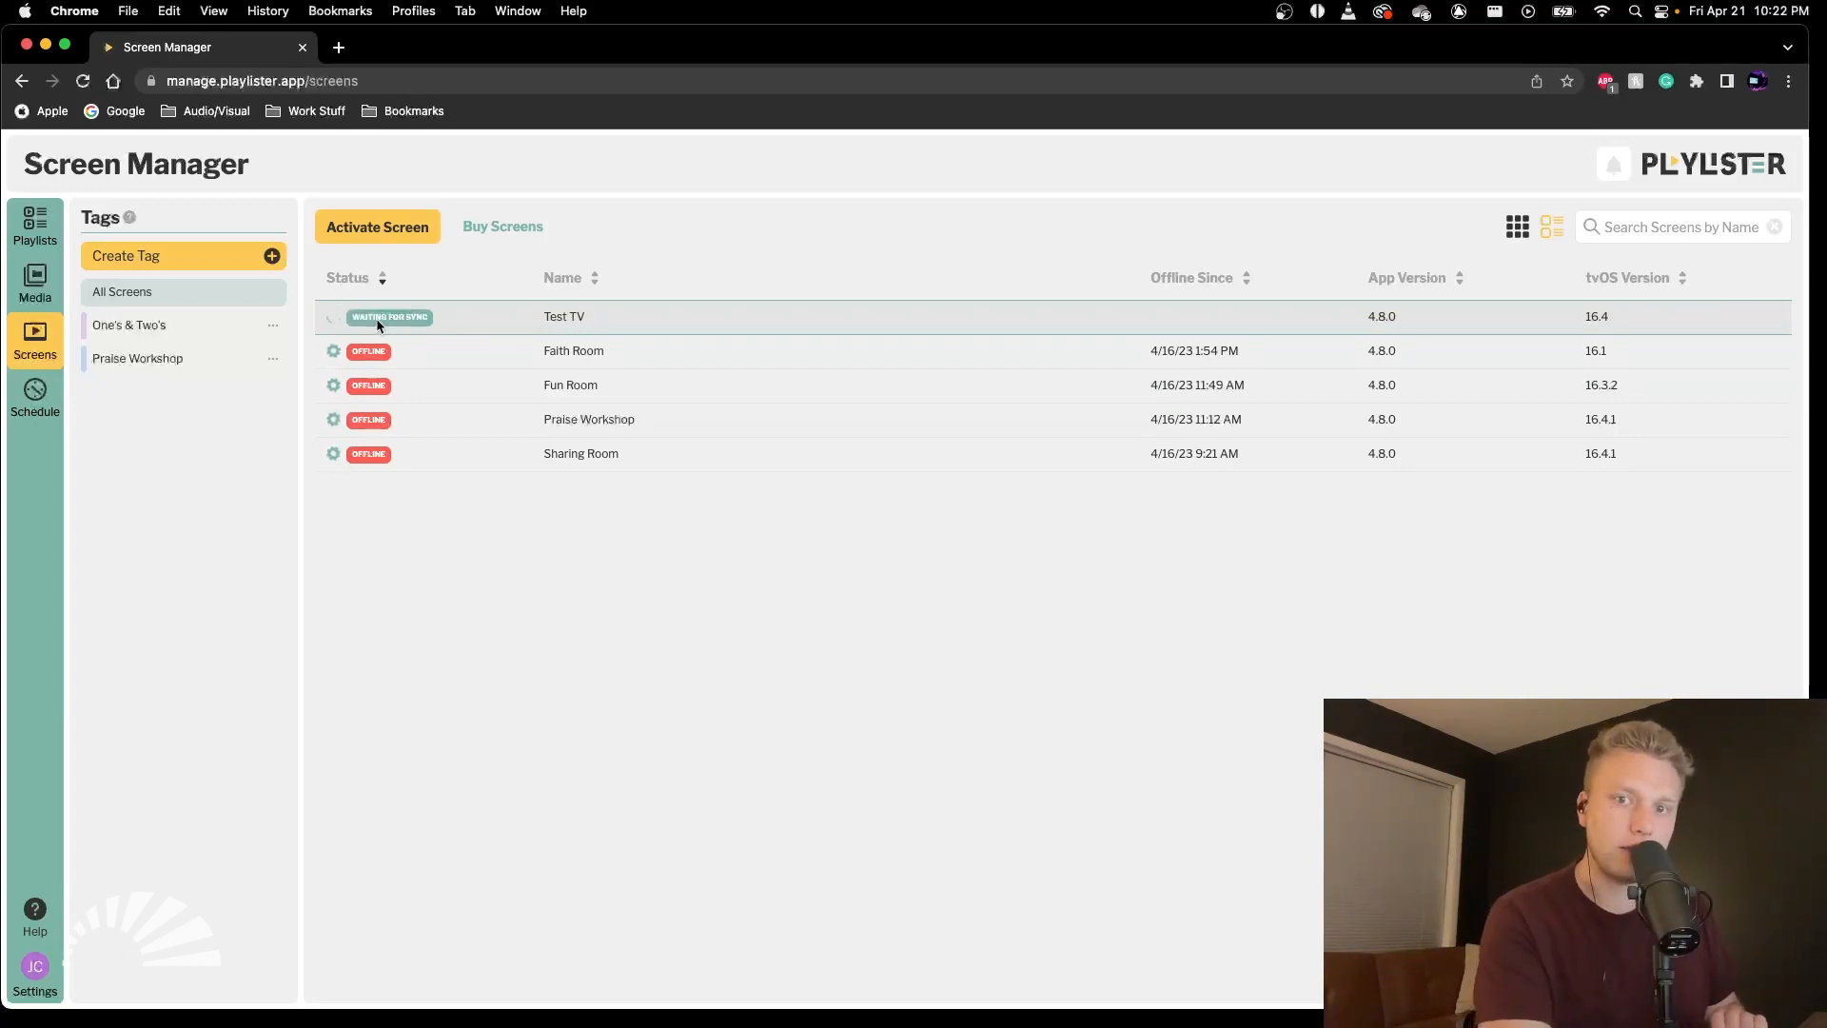